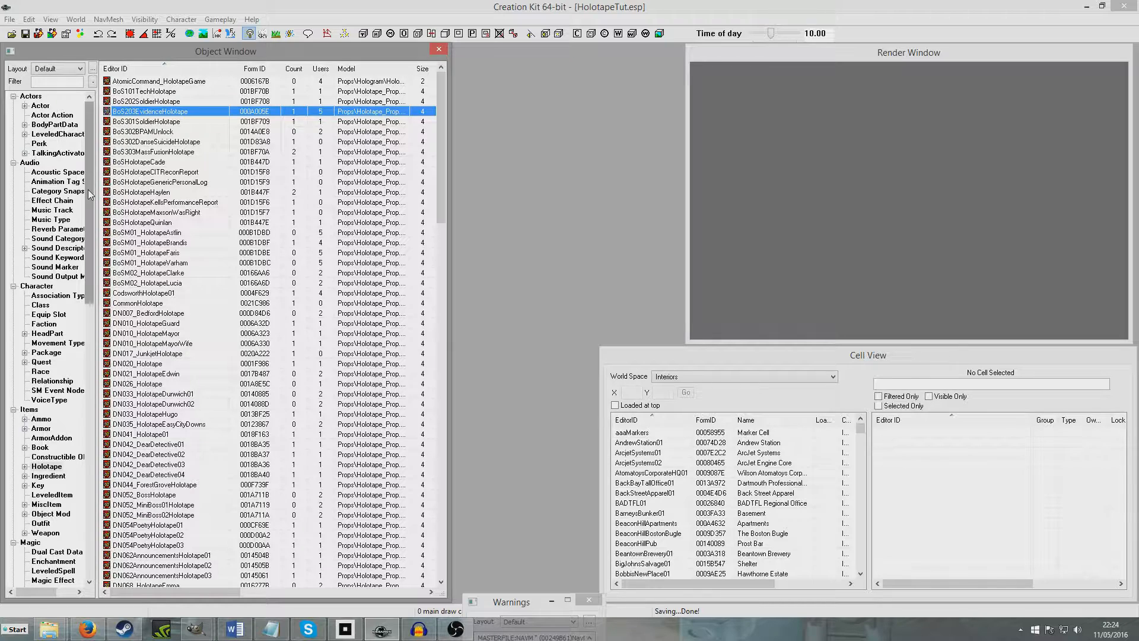
# Show the WorldObjects > Terminal records in the Object Window
pyautogui.scroll(-3)
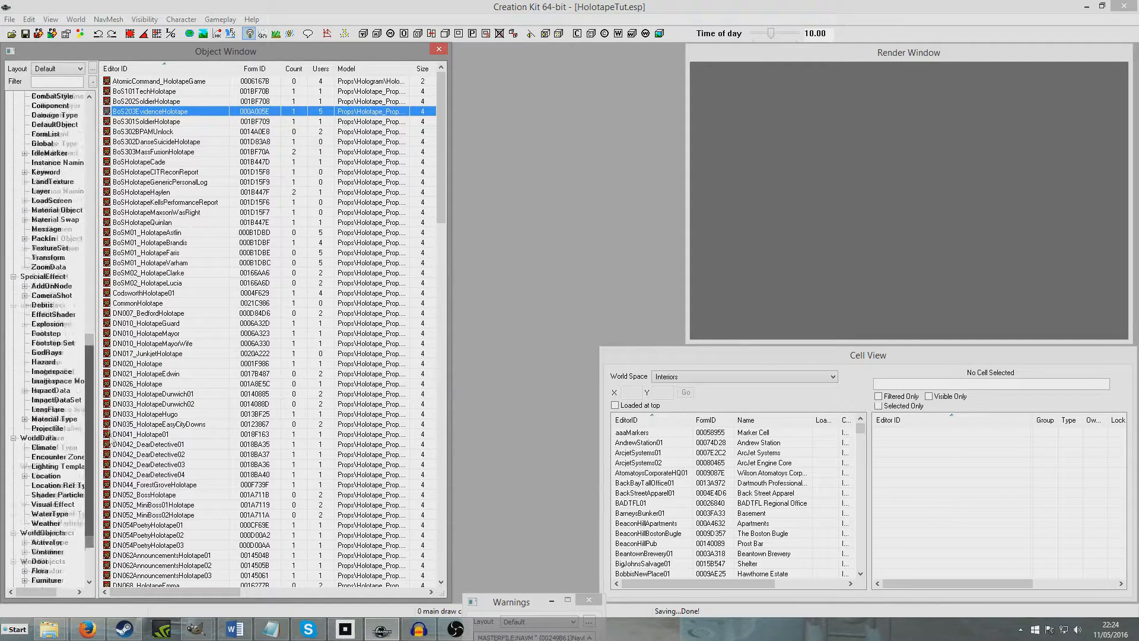
pyautogui.click(45, 560)
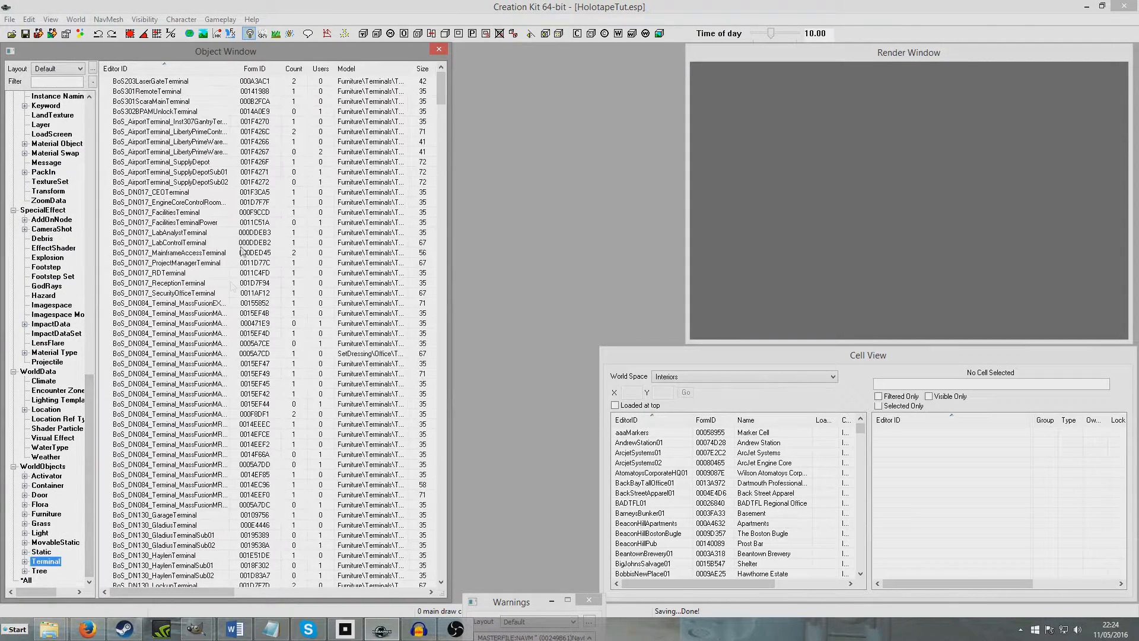
pyautogui.moveTo(185, 249)
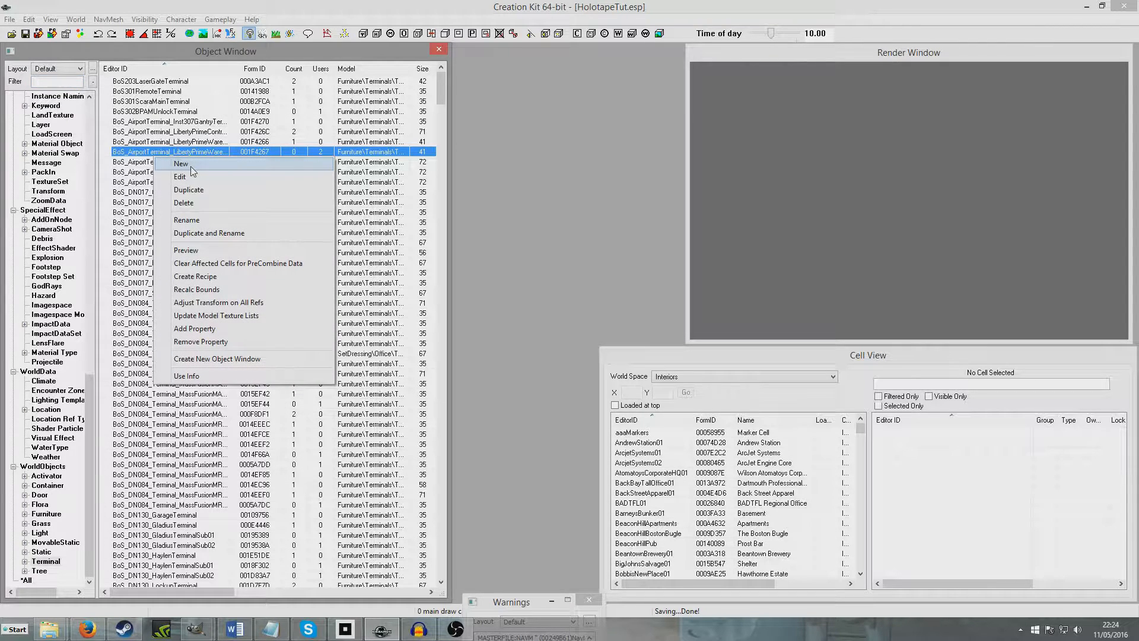
# Create a new terminal record with the ID HolotapeTutMenu
pyautogui.click(179, 177)
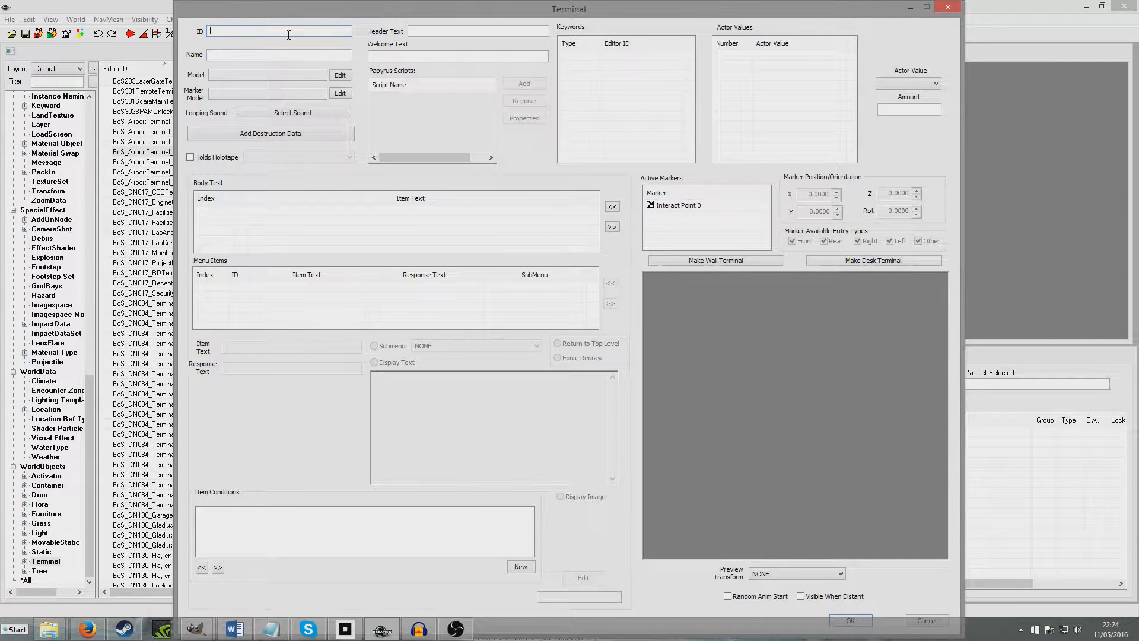
pyautogui.write('Holot')
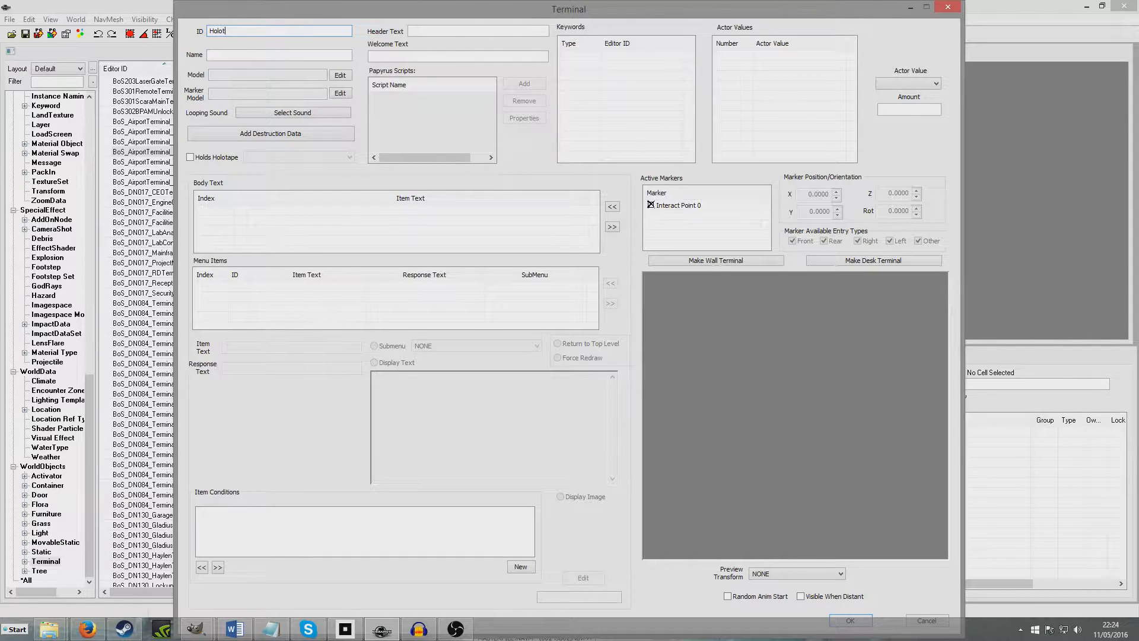
pyautogui.write('apeTu')
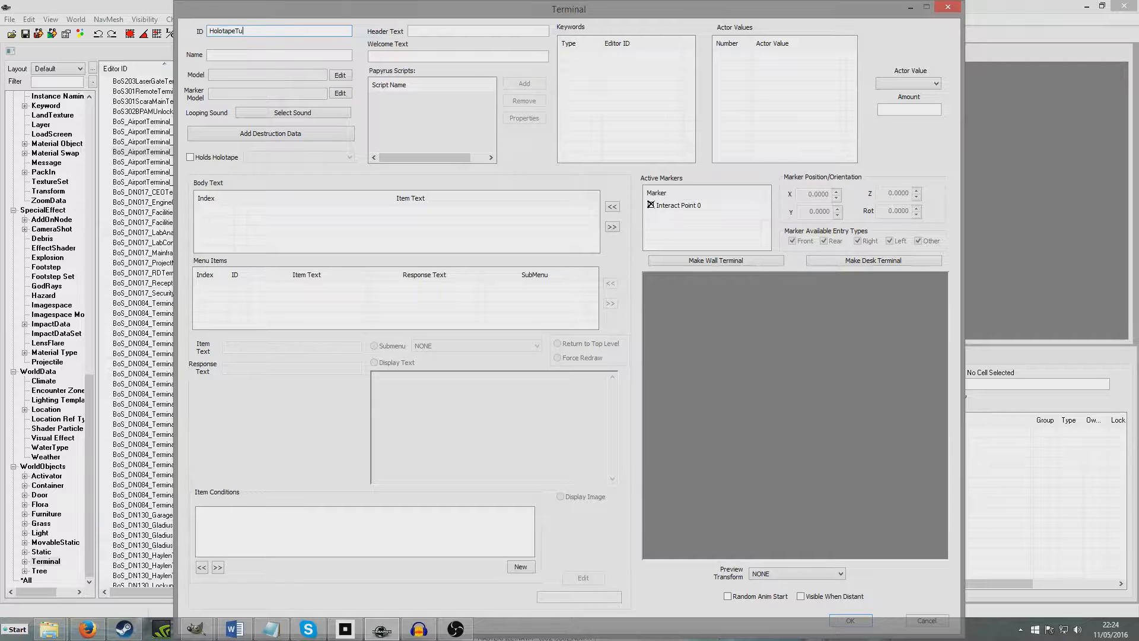
pyautogui.write('tMeny')
pyautogui.click(280, 55)
pyautogui.write('Tutorial Hol')
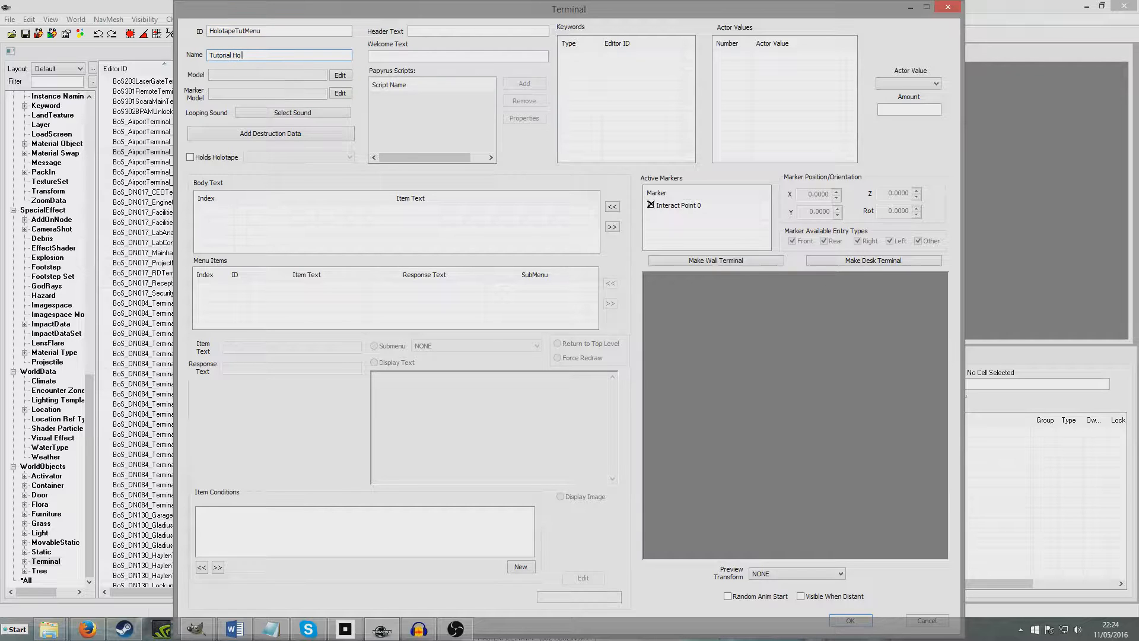
# Enter welcome text 'Welcome to the Tut Holotape' and a dashed 'Tut Holotape' header
pyautogui.click(477, 30)
pyautogui.write('Welcome to the Tut Holotap')
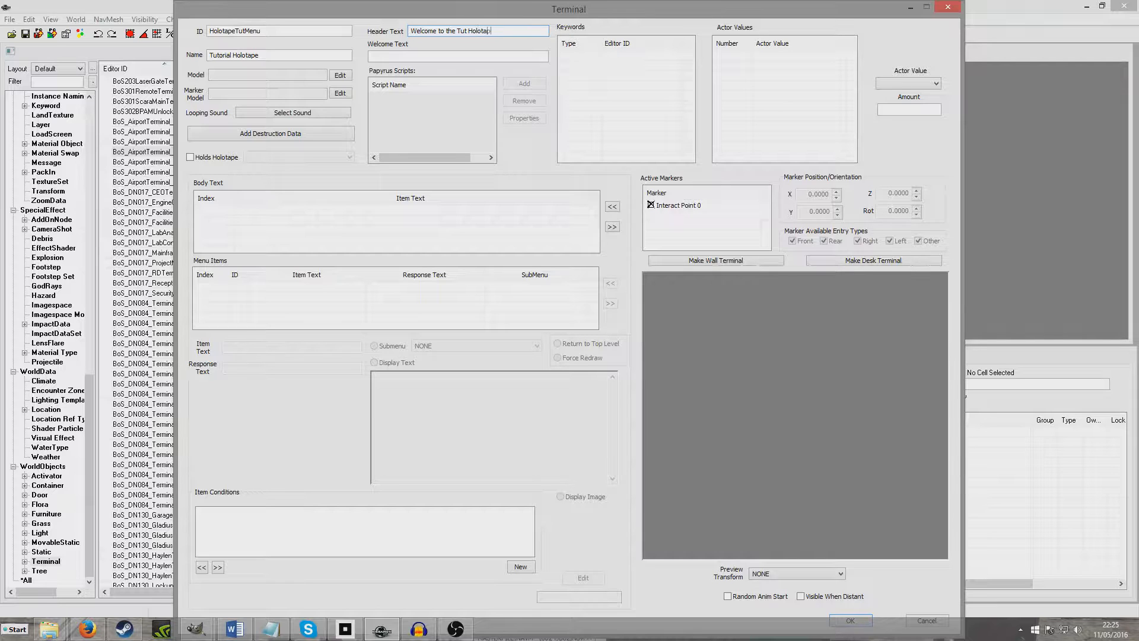
pyautogui.tripleClick(477, 31)
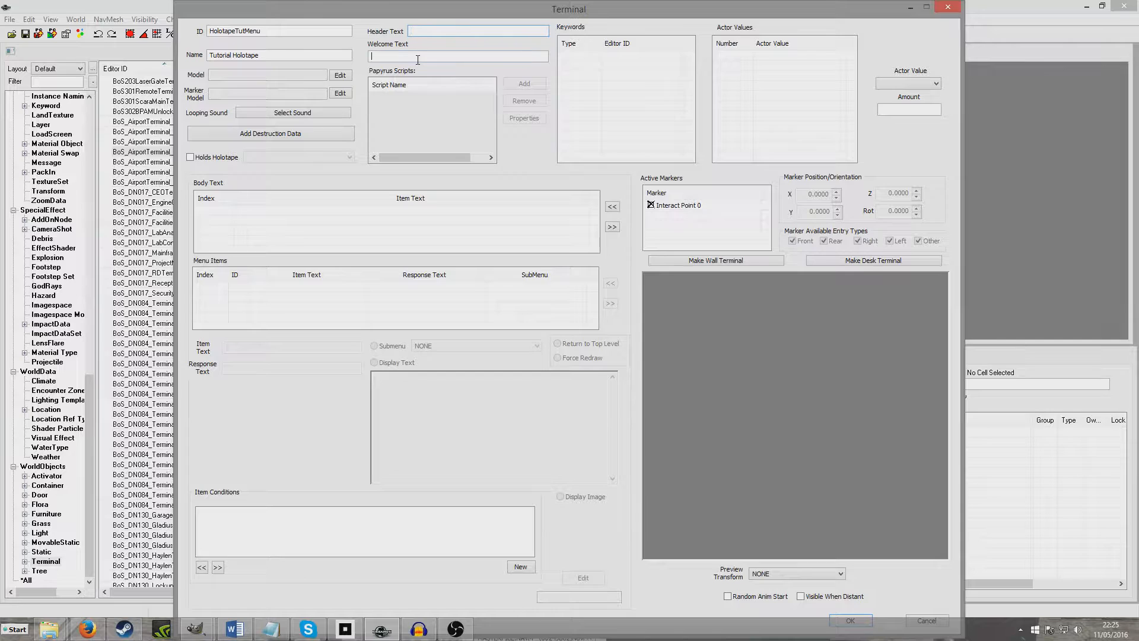
pyautogui.write('Welcome to the Tut Holotape')
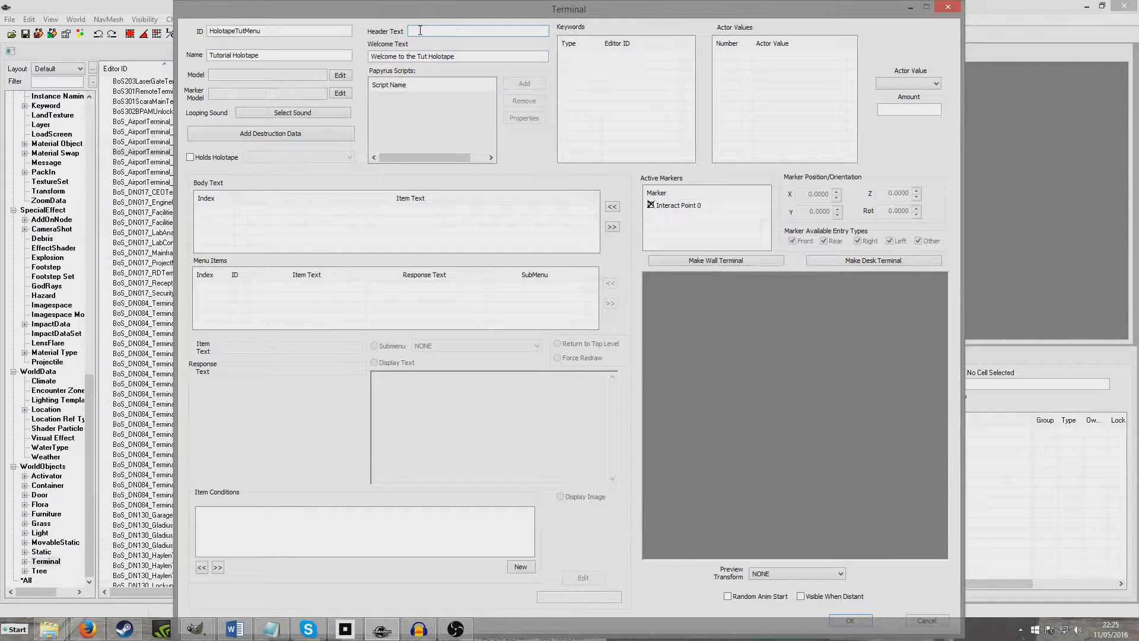
pyautogui.write('---')
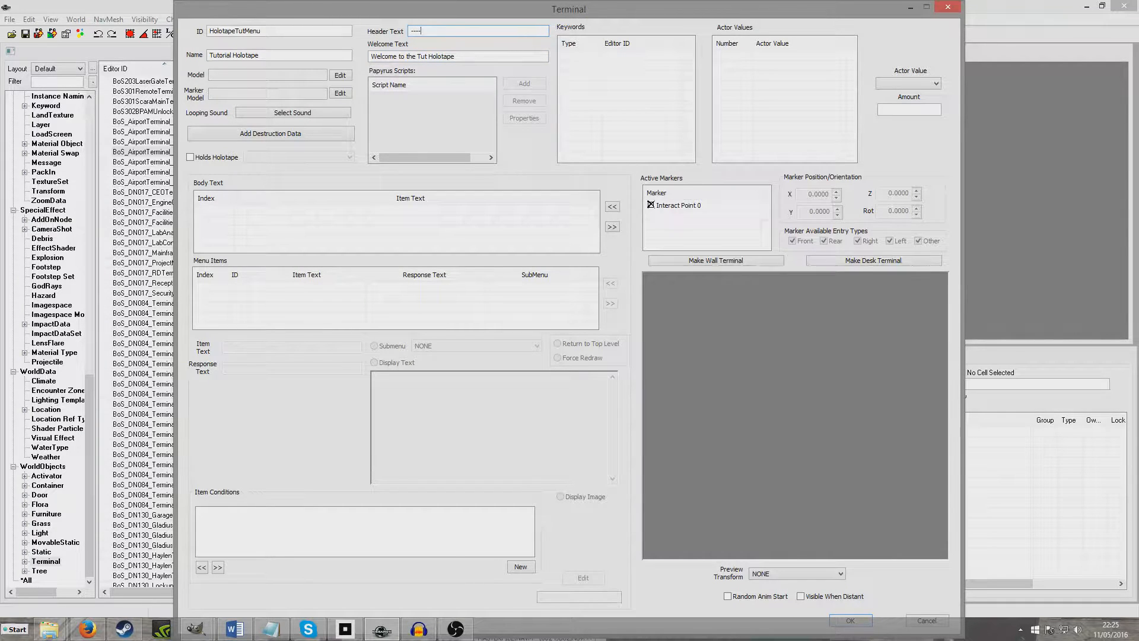
pyautogui.write('Tut')
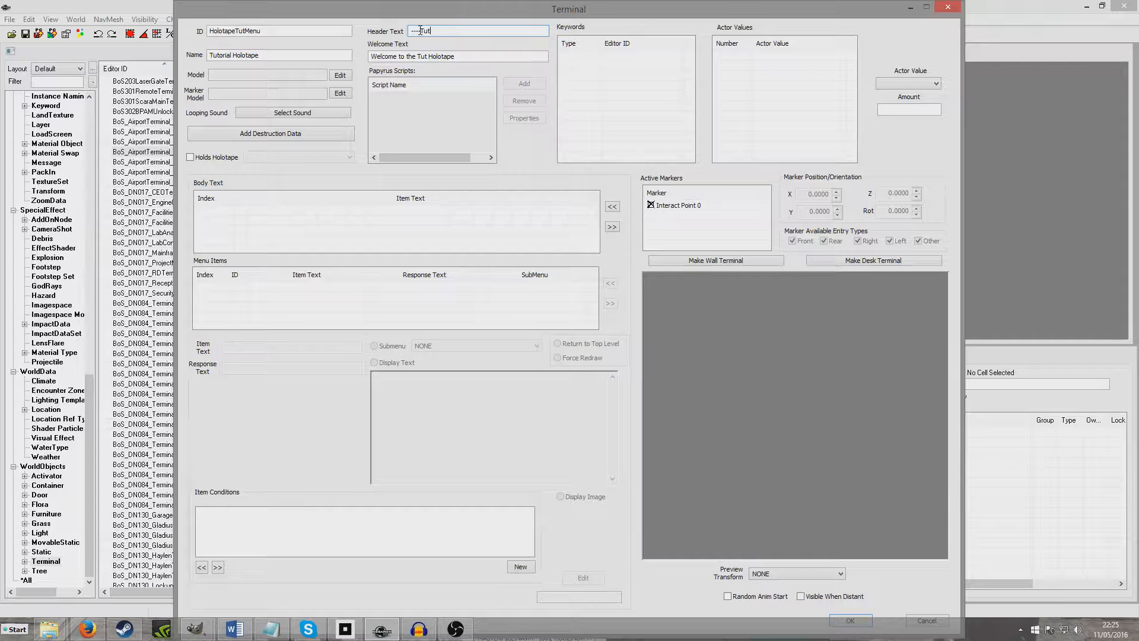
pyautogui.write('Holotape--')
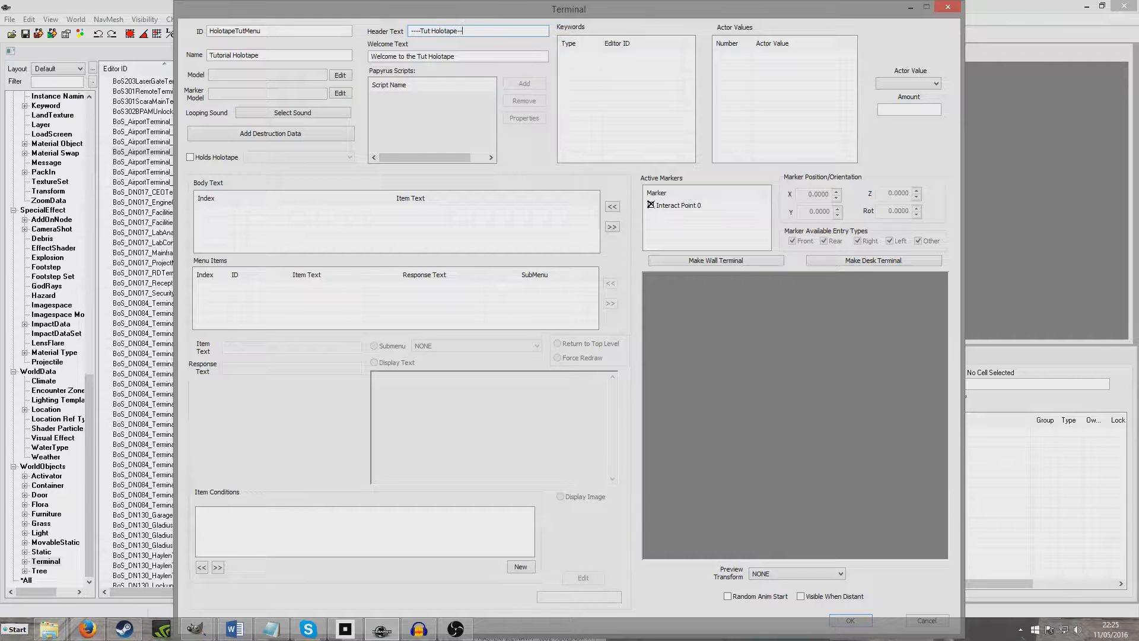
pyautogui.write('-----')
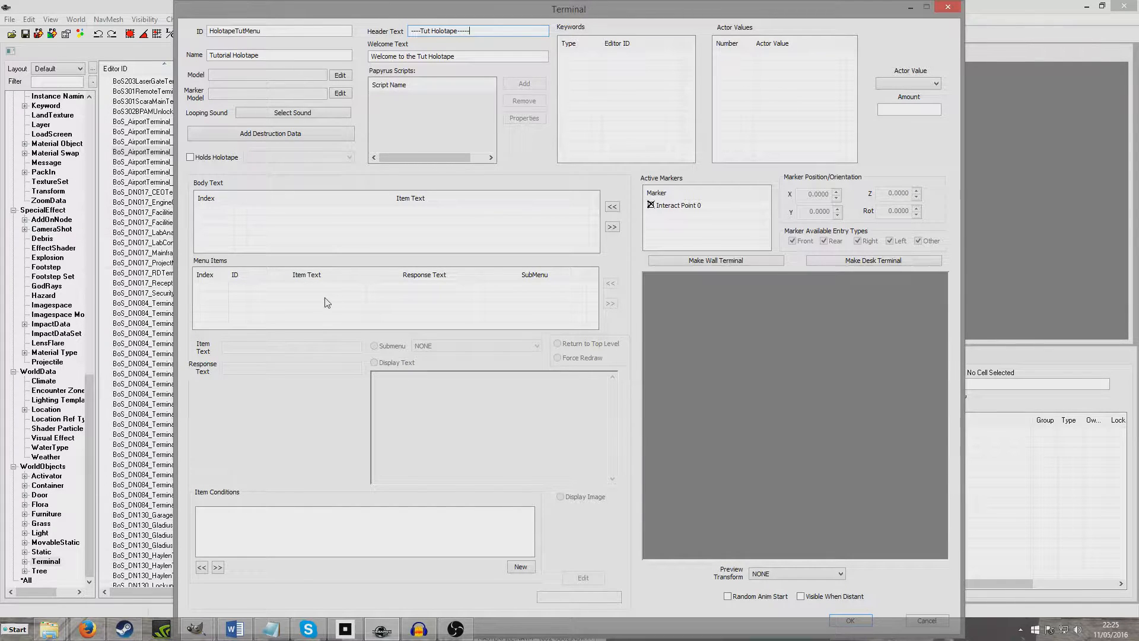
pyautogui.moveTo(413, 288)
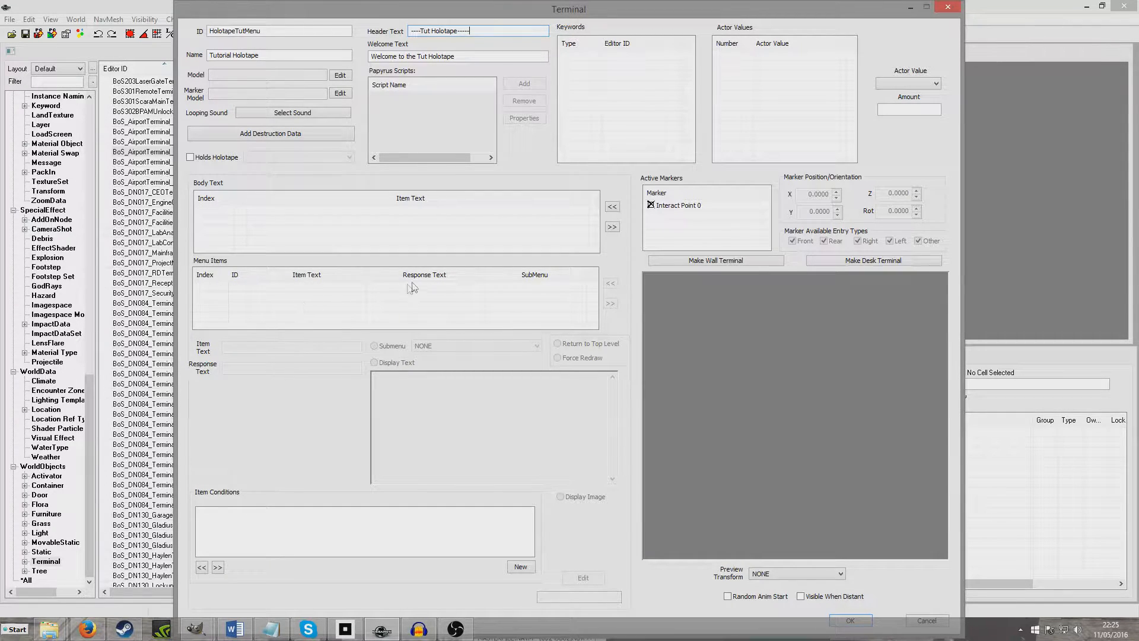
pyautogui.moveTo(305, 304)
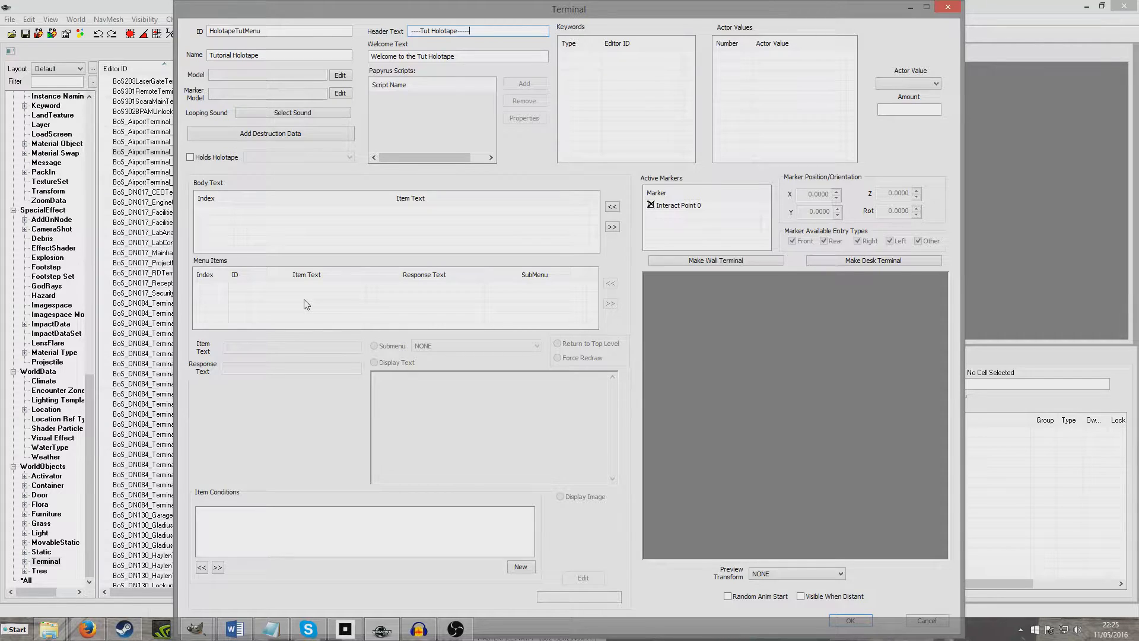
pyautogui.moveTo(298, 302)
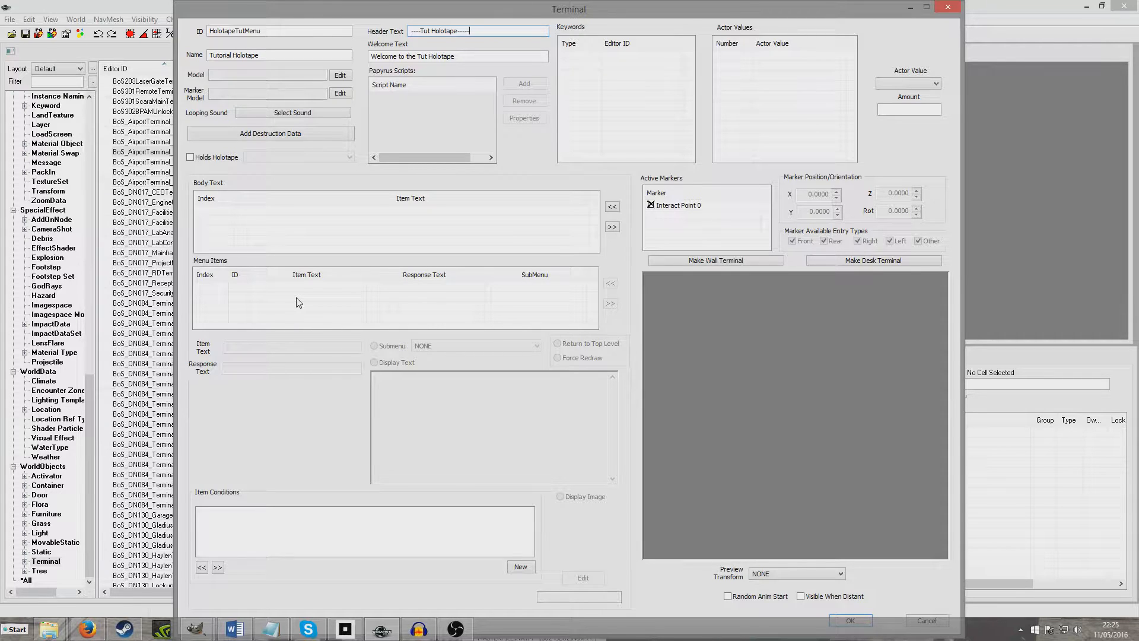
# Add a 'Tut Holotape Menu' item displaying a 'You've accessed the tu…' message
pyautogui.click(609, 303)
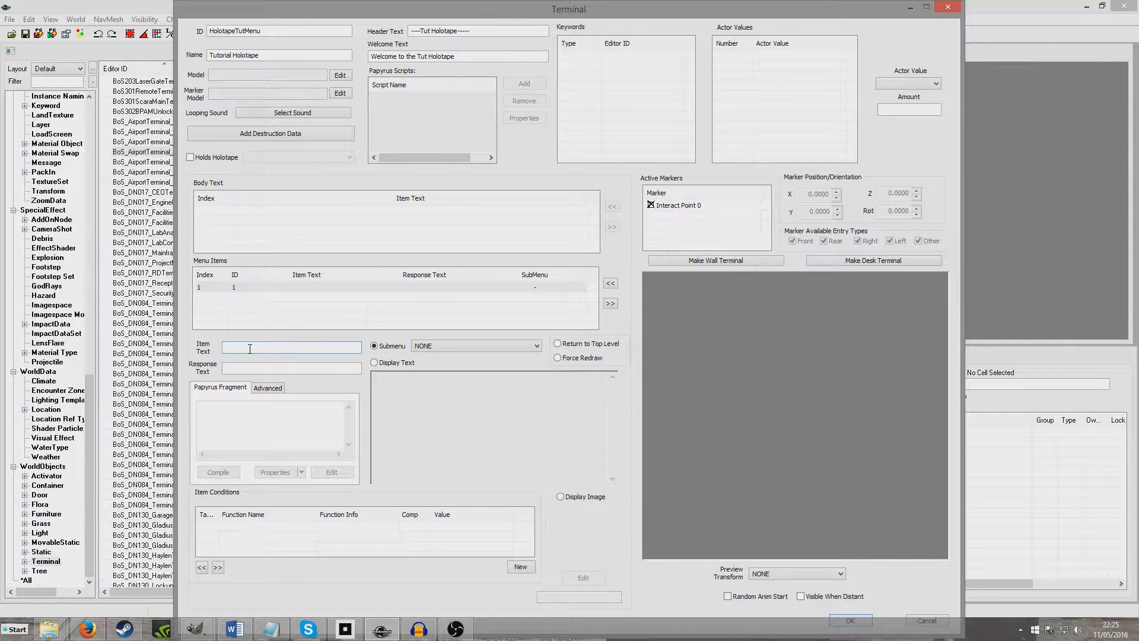
pyautogui.write('Tut Holotape M')
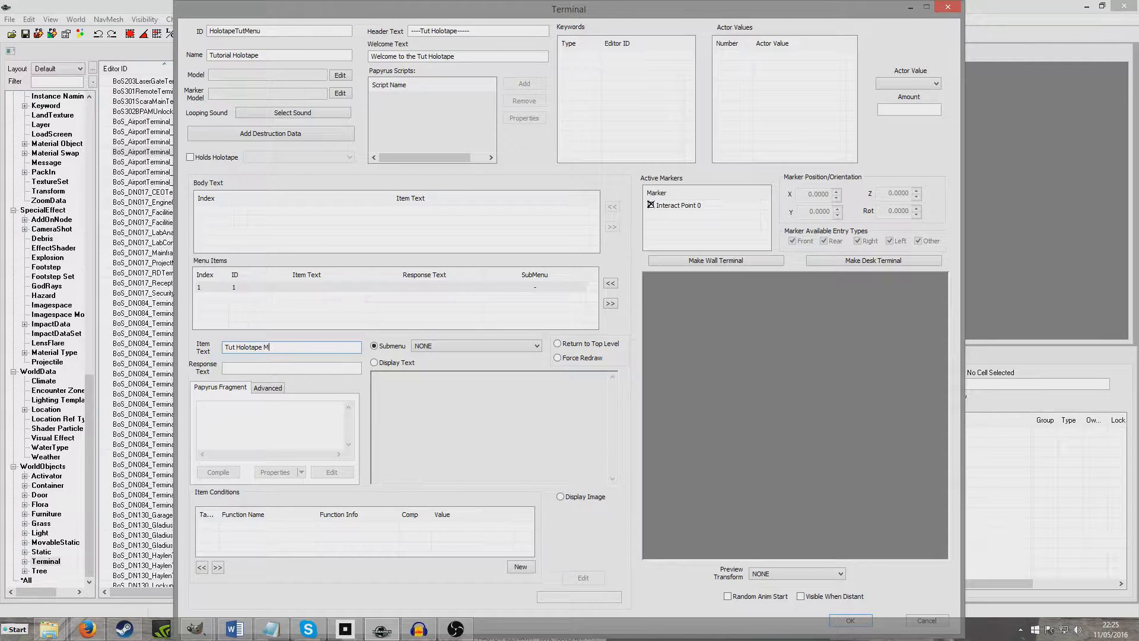
pyautogui.write('enu')
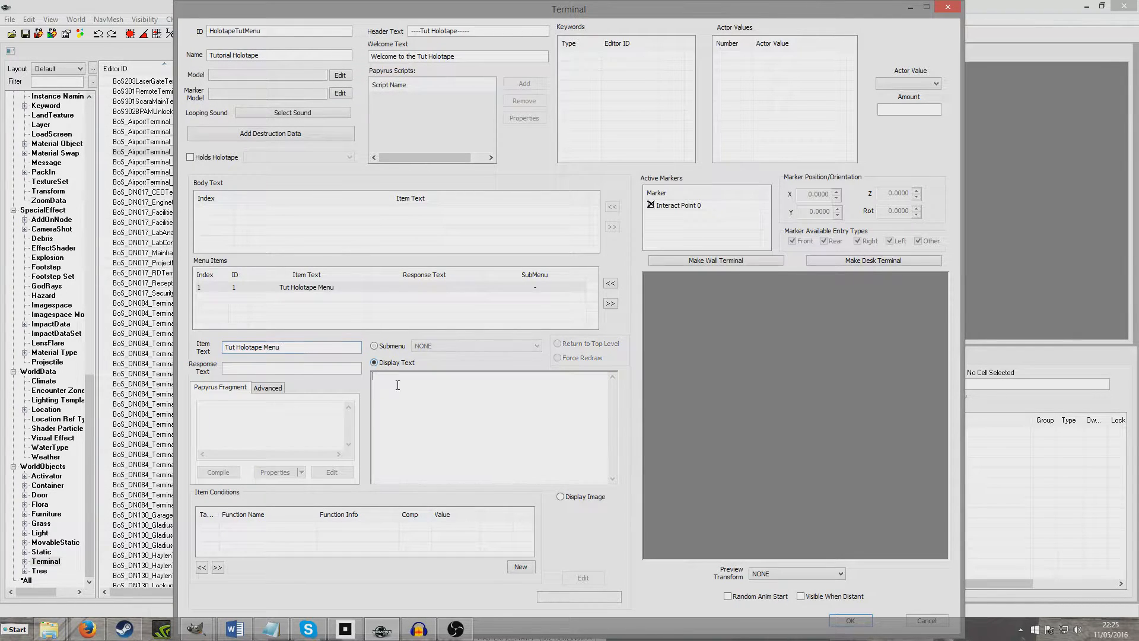
pyautogui.write("You've acce")
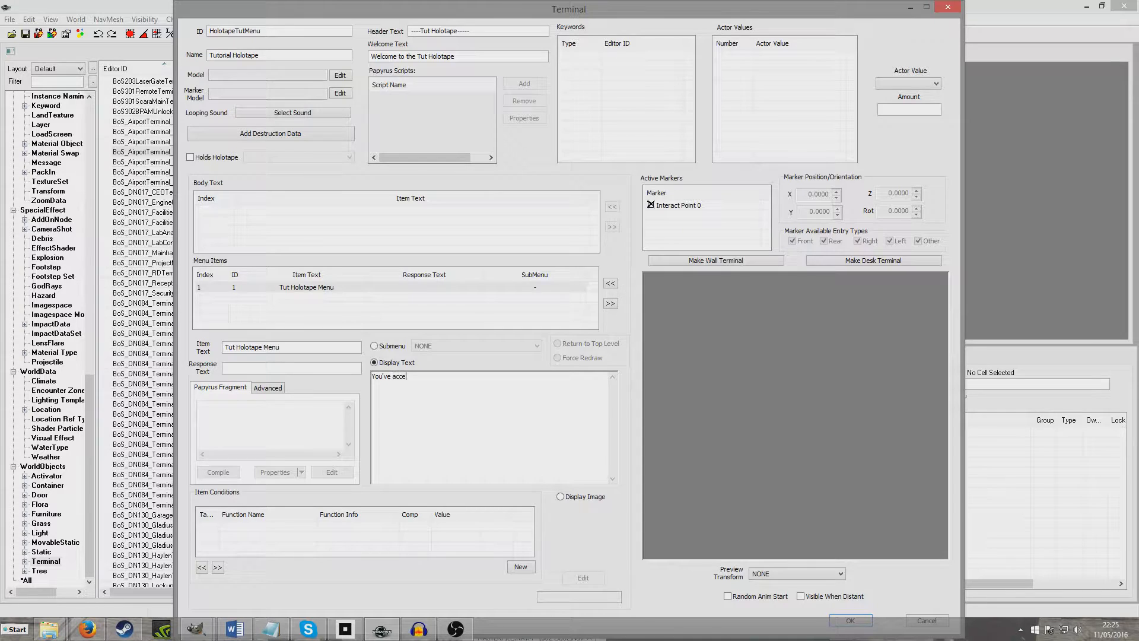
pyautogui.write('ssed the tu')
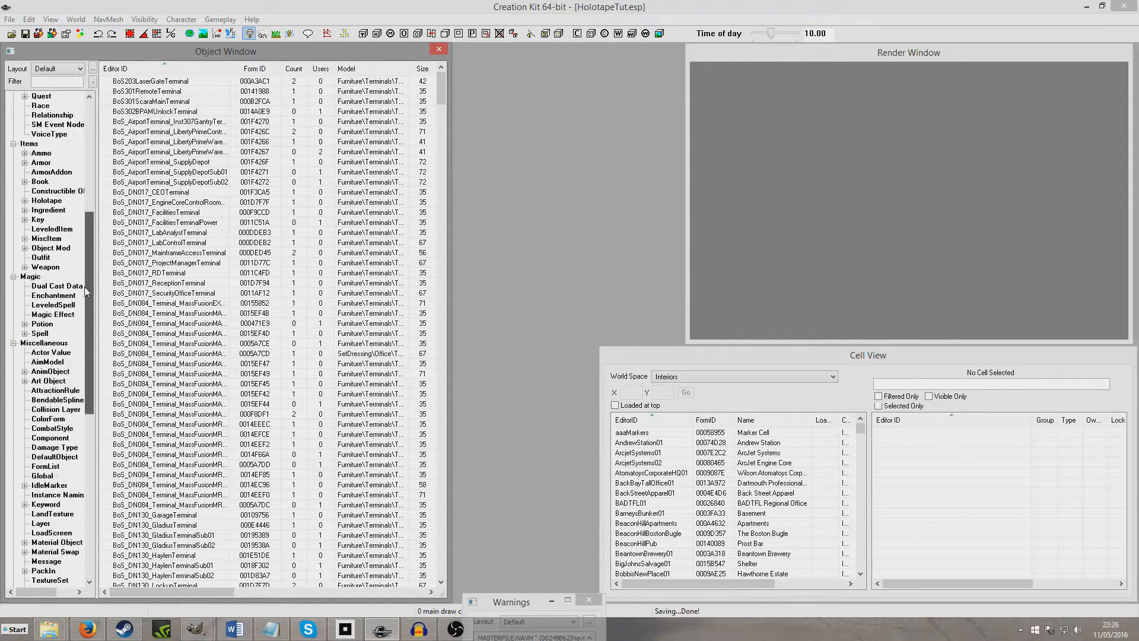
# List the Items > Holotape records and select CommonHolotape
pyautogui.scroll(3)
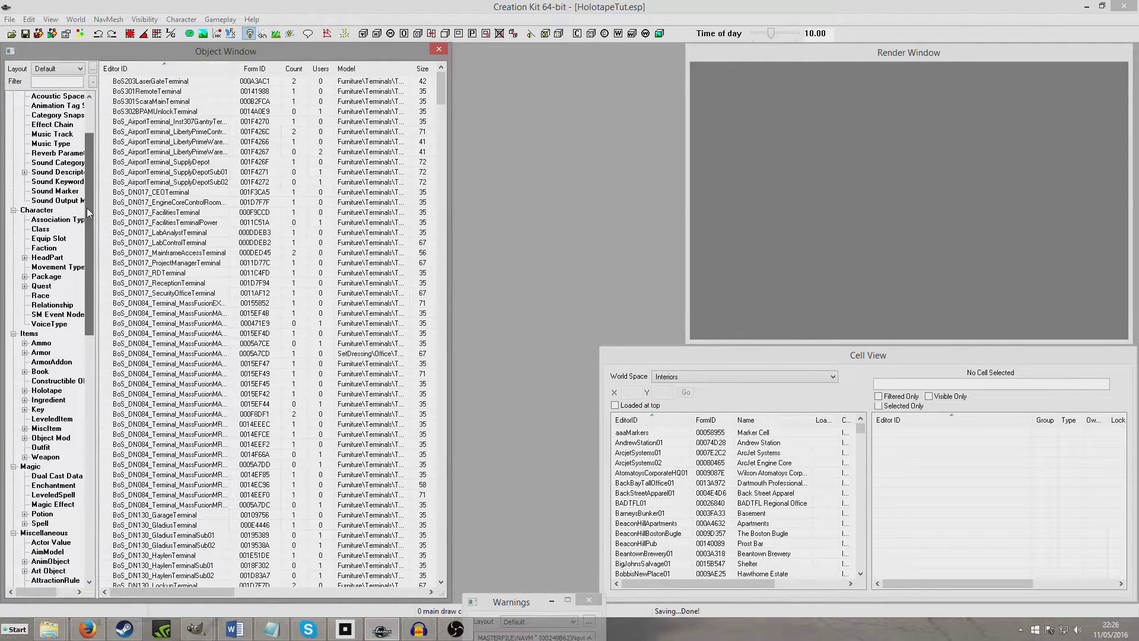
pyautogui.click(46, 391)
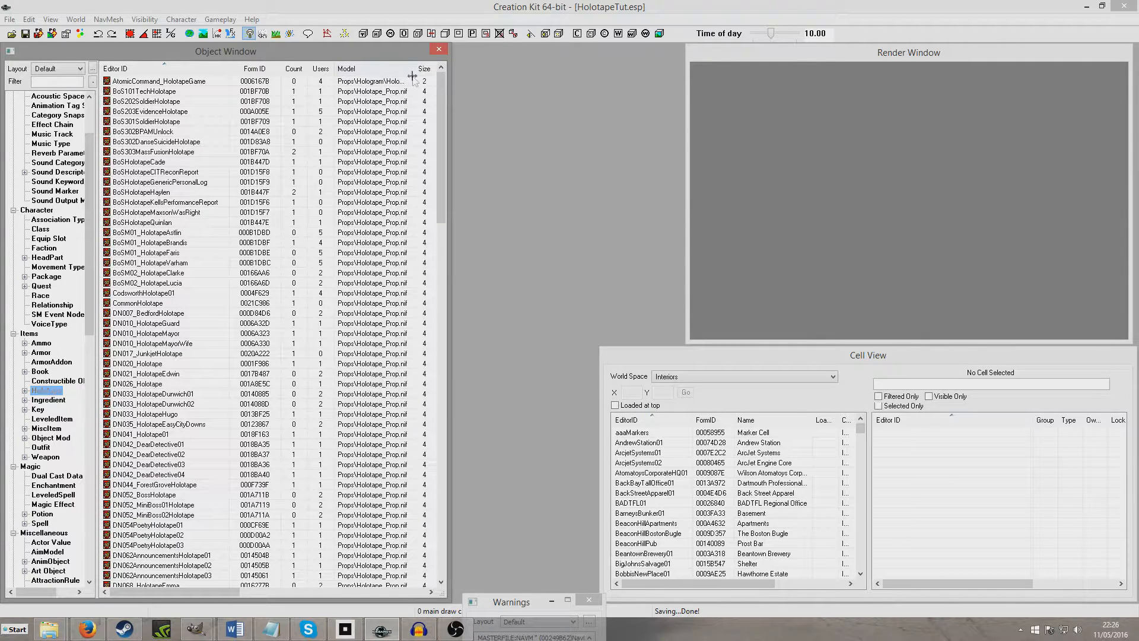
pyautogui.click(167, 303)
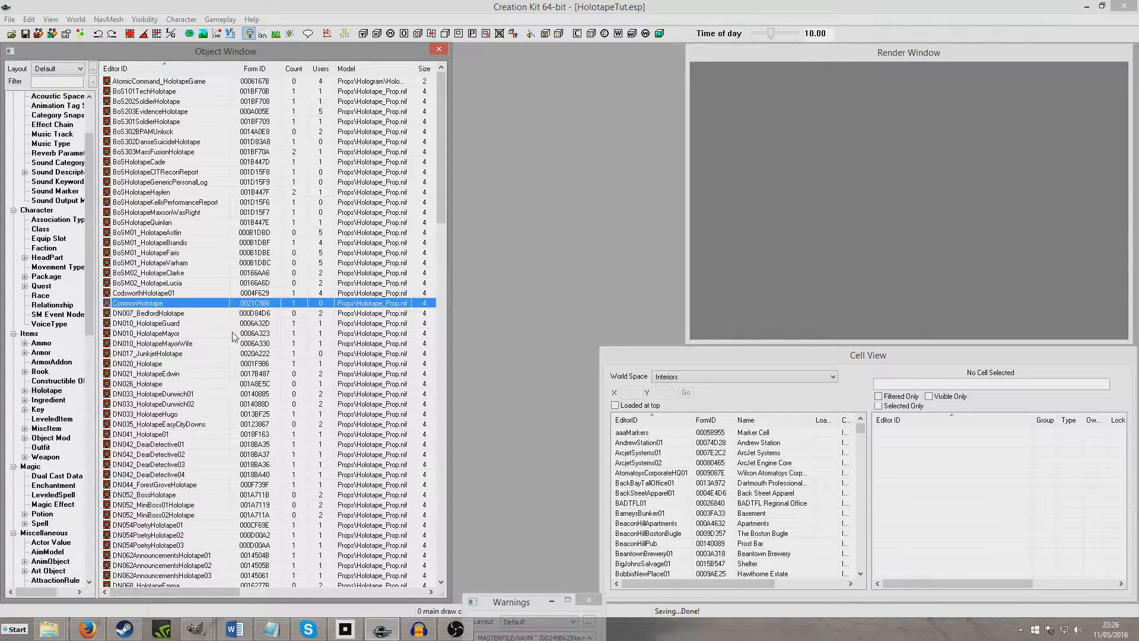
# Rename CommonHolotape to 'Tutorial Holotape', set it to Terminal type, and choose HolotapeTutMenu
pyautogui.doubleClick(137, 303)
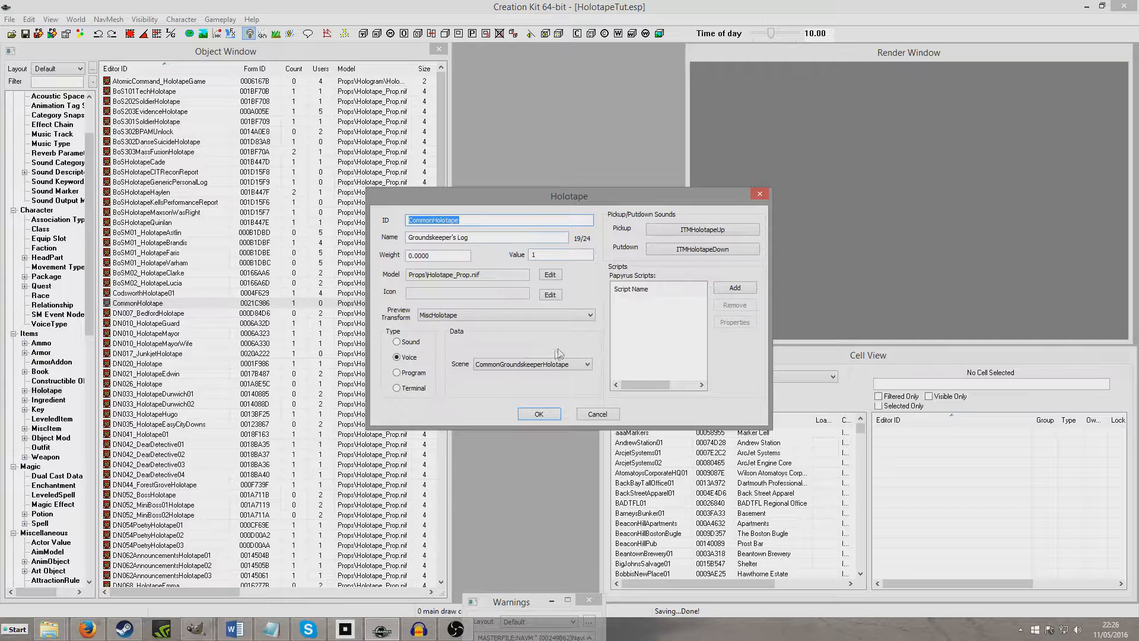
pyautogui.write('Tut')
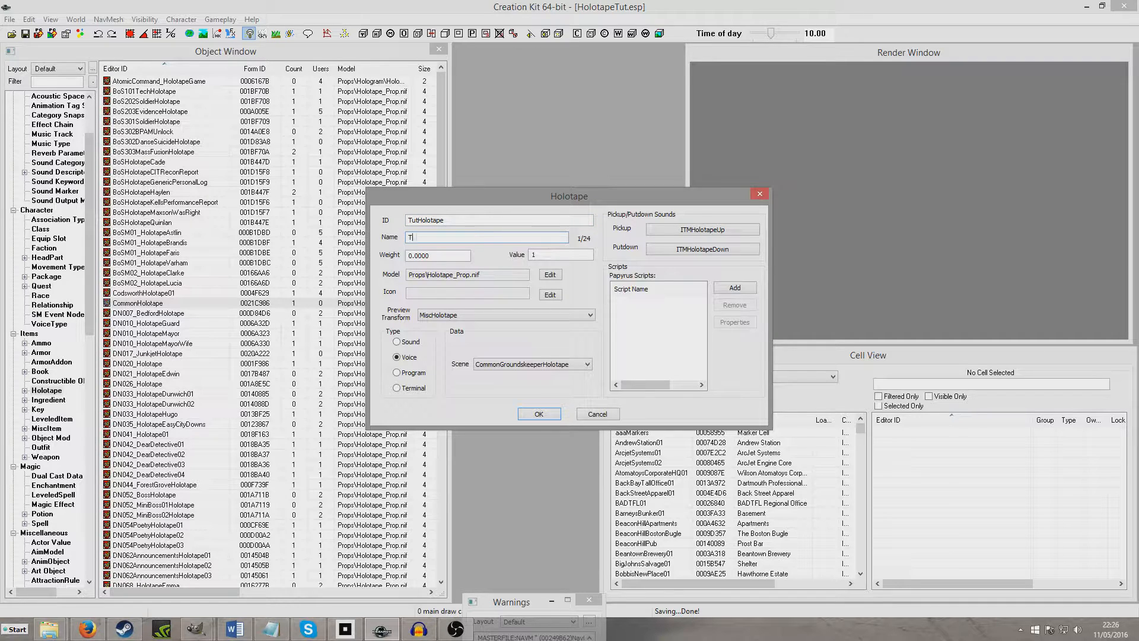
pyautogui.write('utorial')
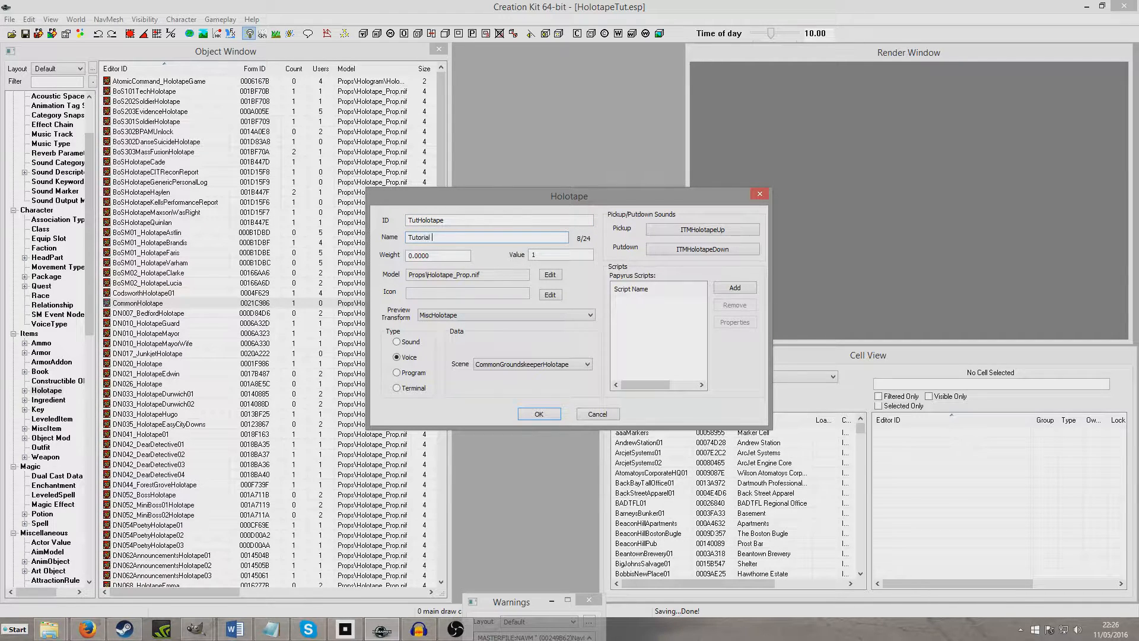
pyautogui.write('Hol')
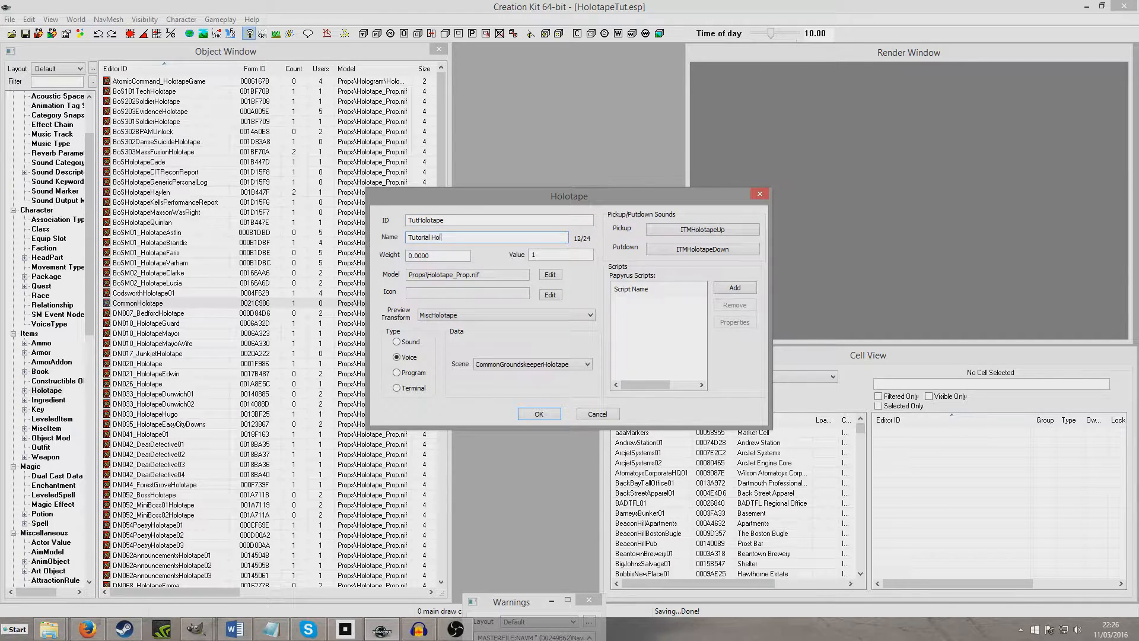
pyautogui.write('otape')
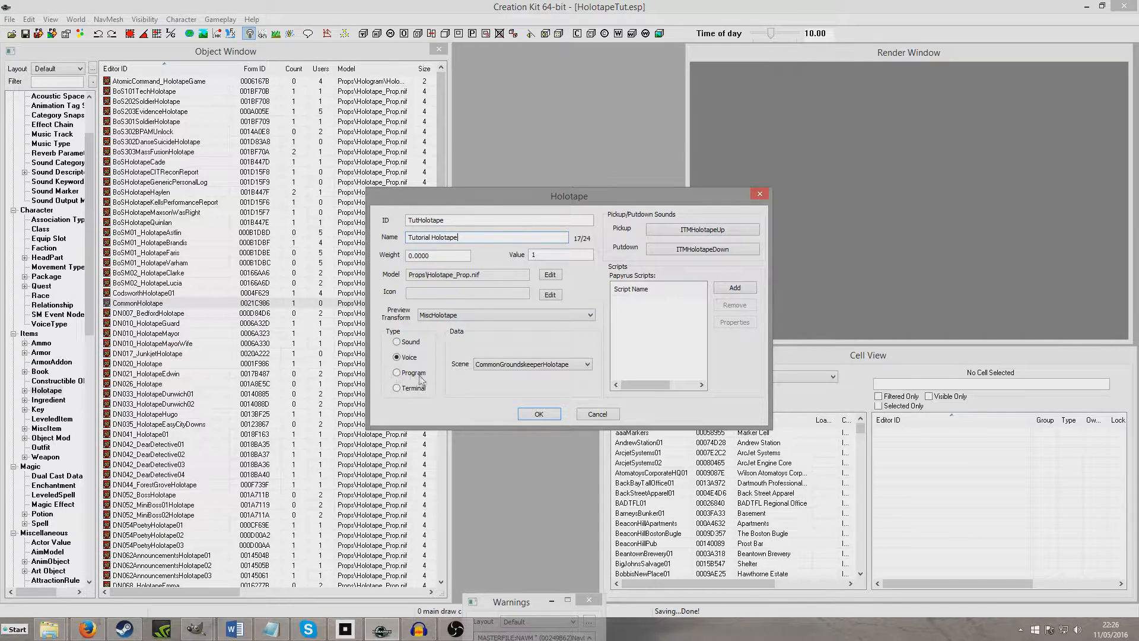
pyautogui.click(397, 388)
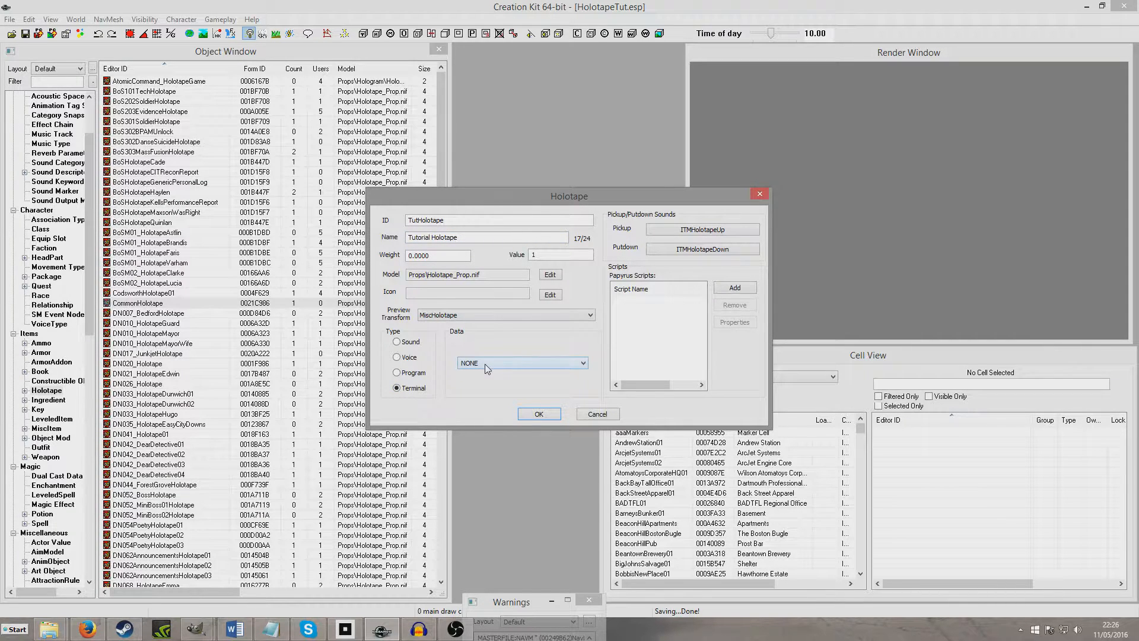
pyautogui.click(582, 362)
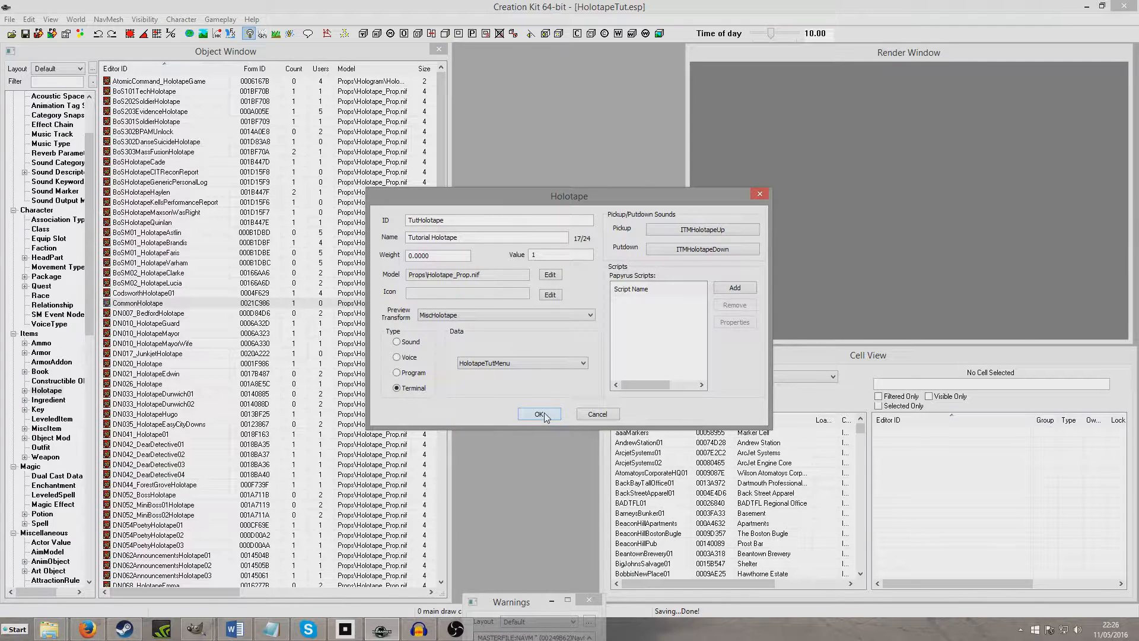
# Save the holotape as a new TutHolotape form and filter the Object Window for 'tuth'
pyautogui.click(540, 413)
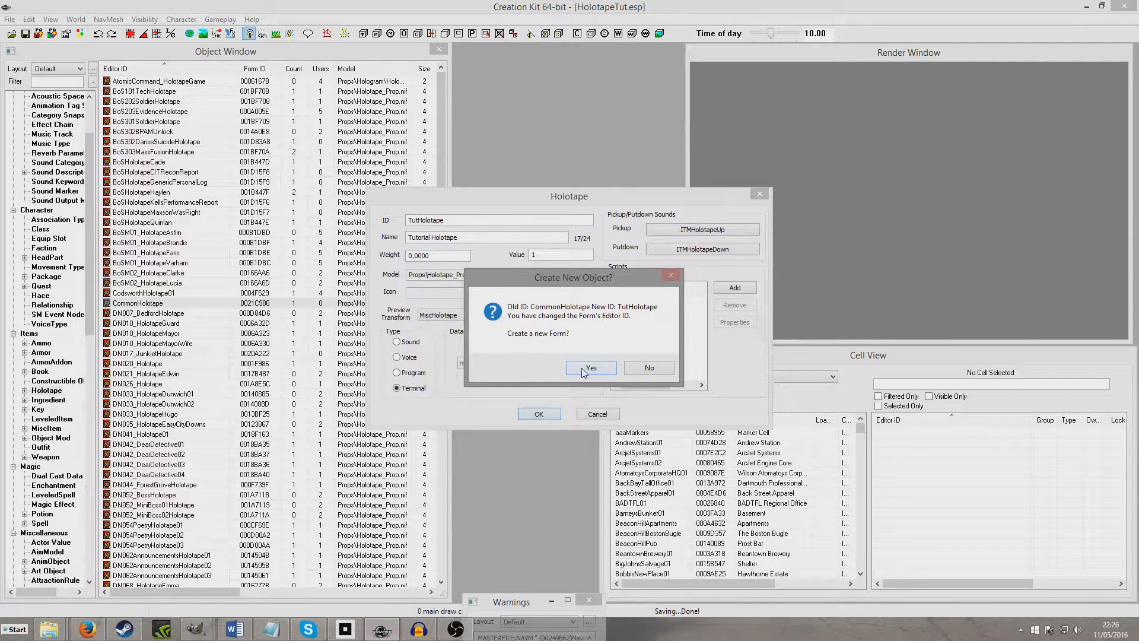
pyautogui.click(591, 367)
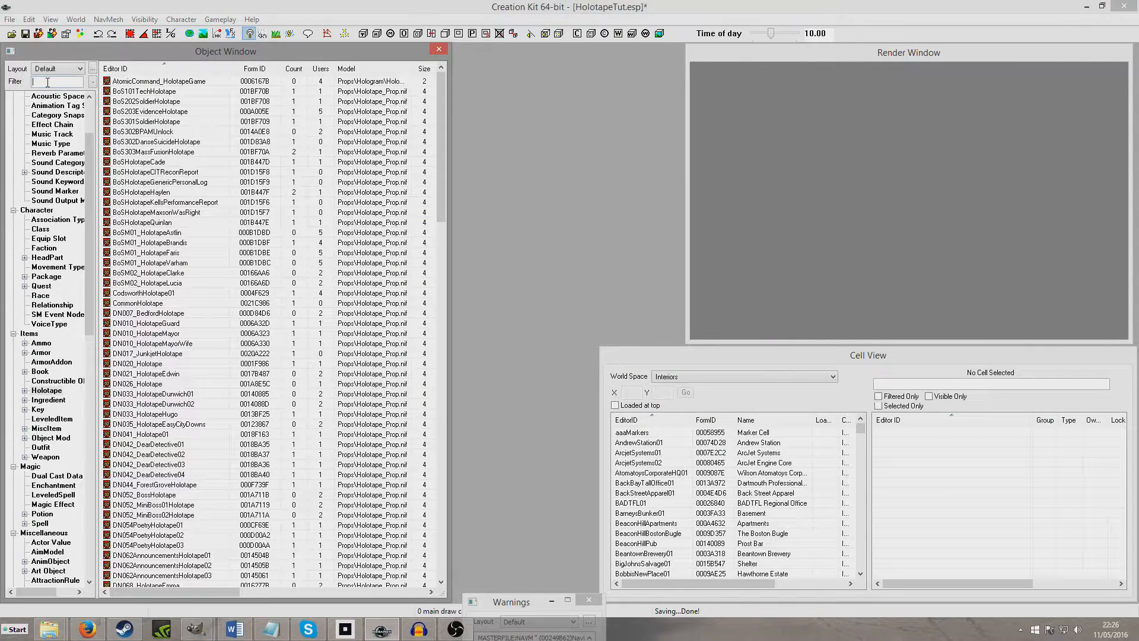
pyautogui.write('tuth')
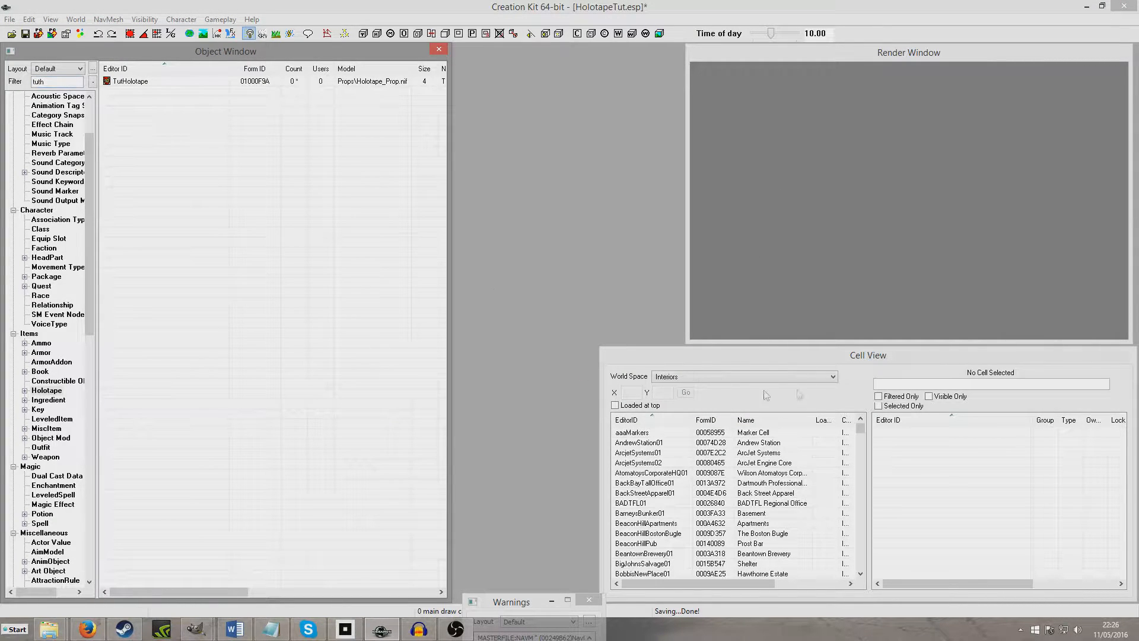
# Load the Prydwen Main Deck interior cell from the Cell View list
pyautogui.click(649, 502)
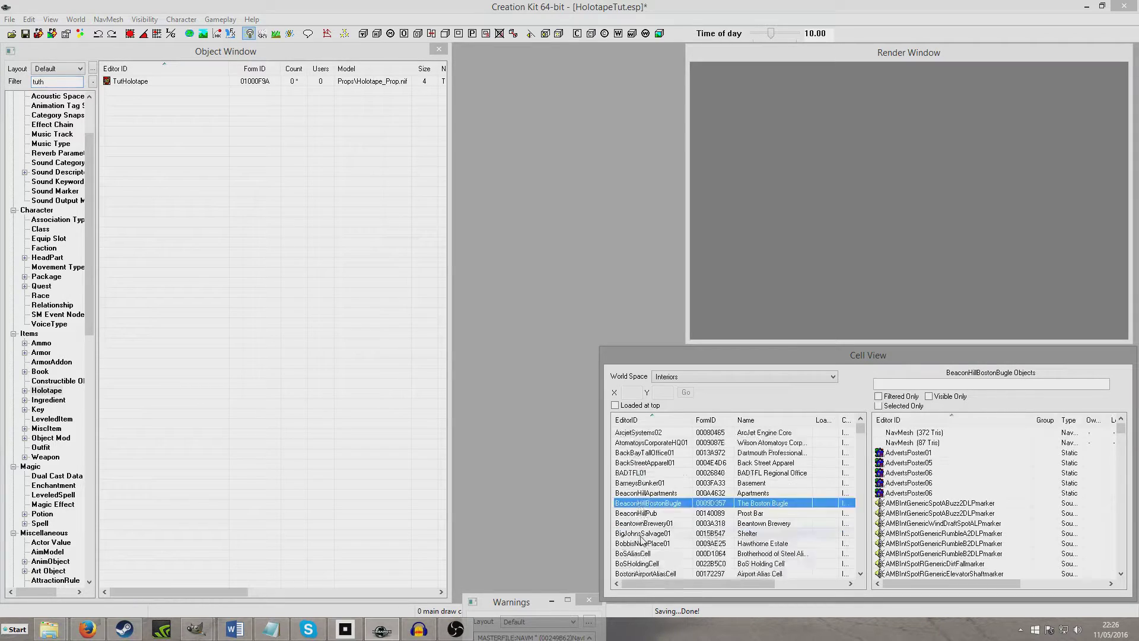
pyautogui.scroll(-3)
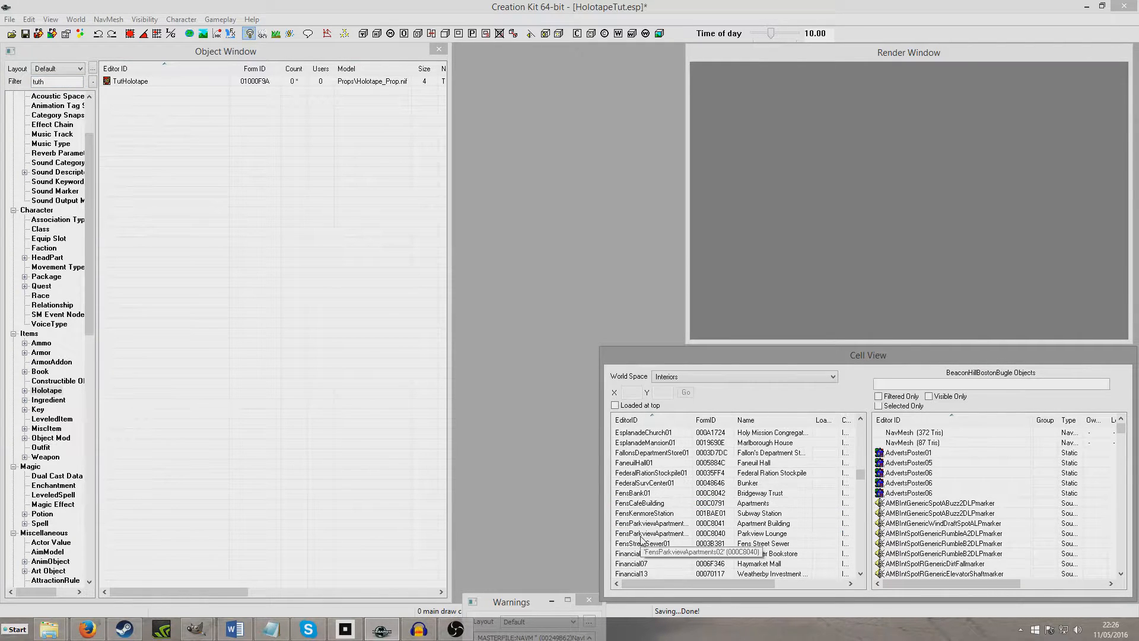
pyautogui.scroll(-3)
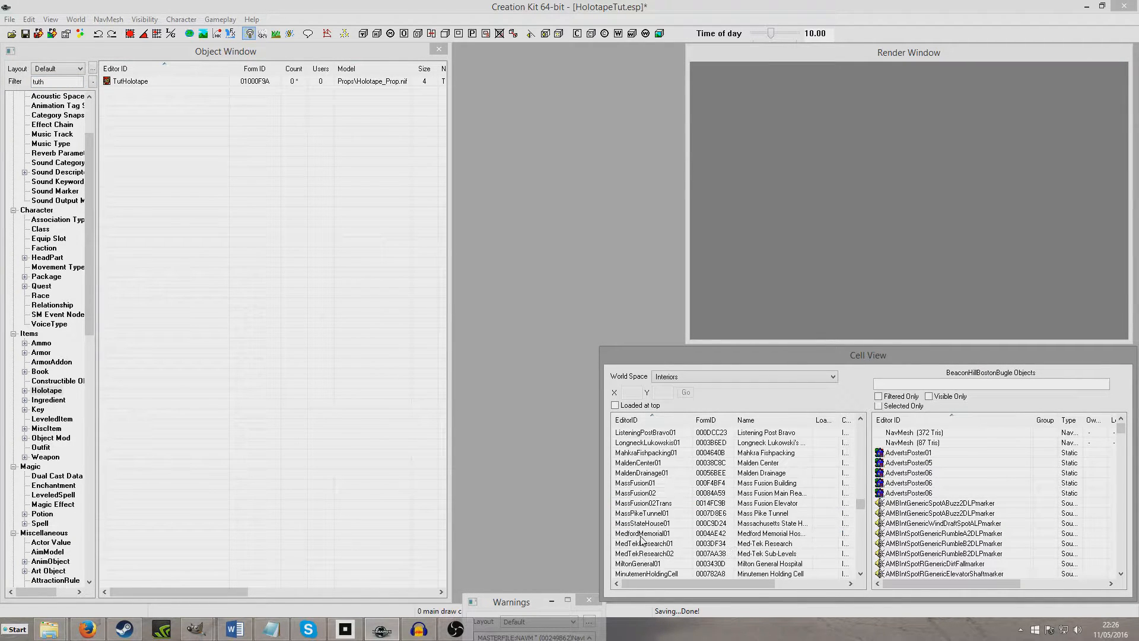
pyautogui.click(641, 533)
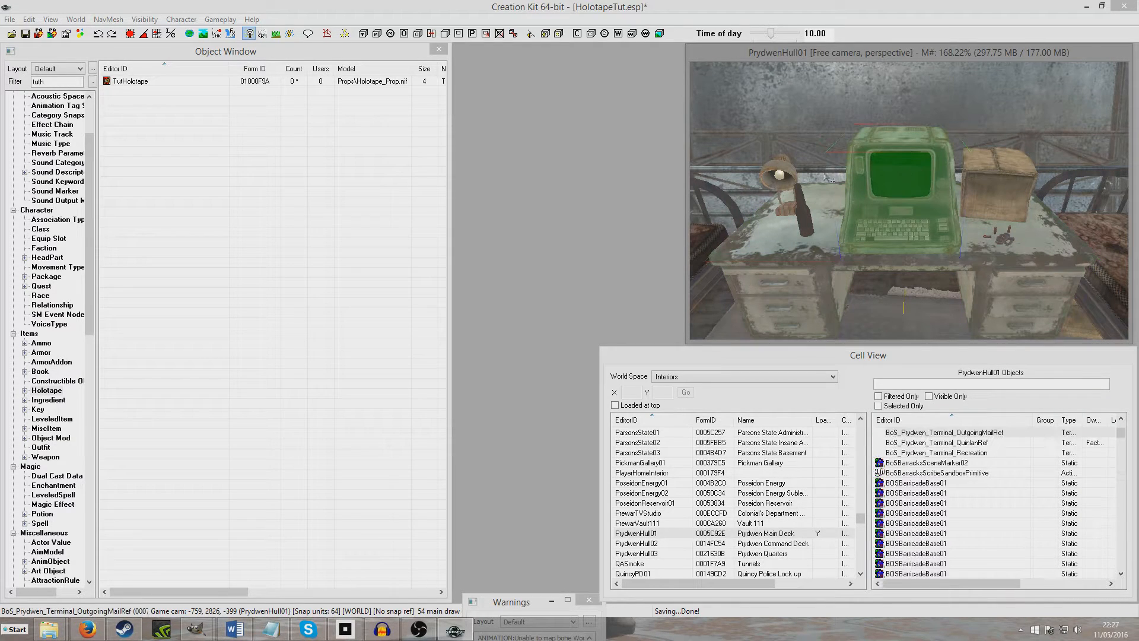
pyautogui.click(132, 81)
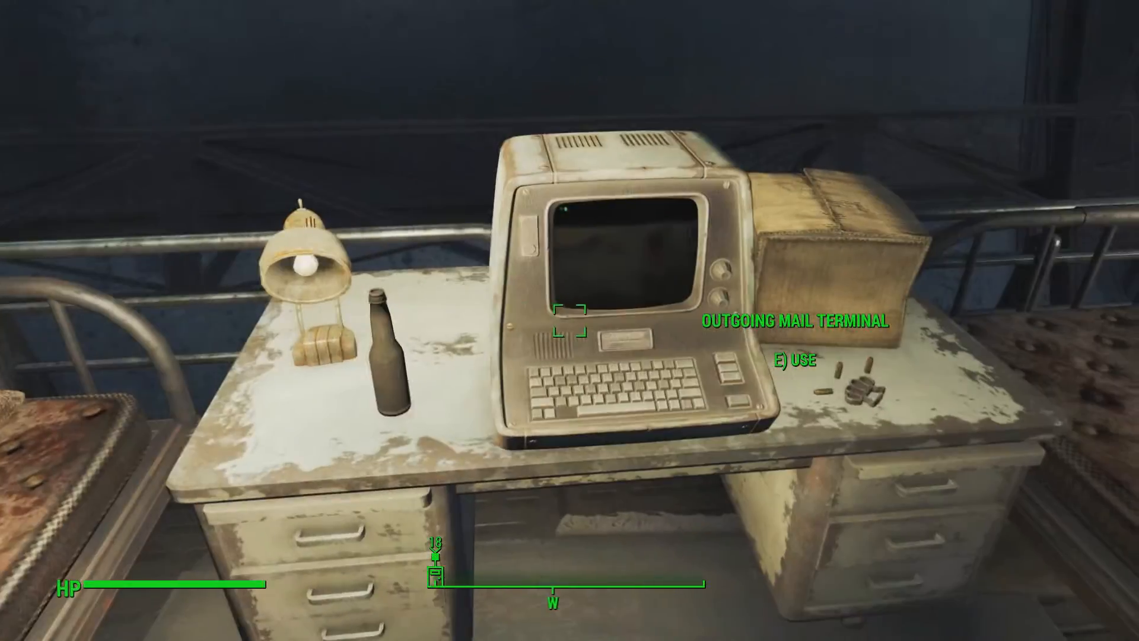
# Use the outgoing mail terminal, load the Tutorial Holotape, and open Tut Holotape Menu
pyautogui.press('e')
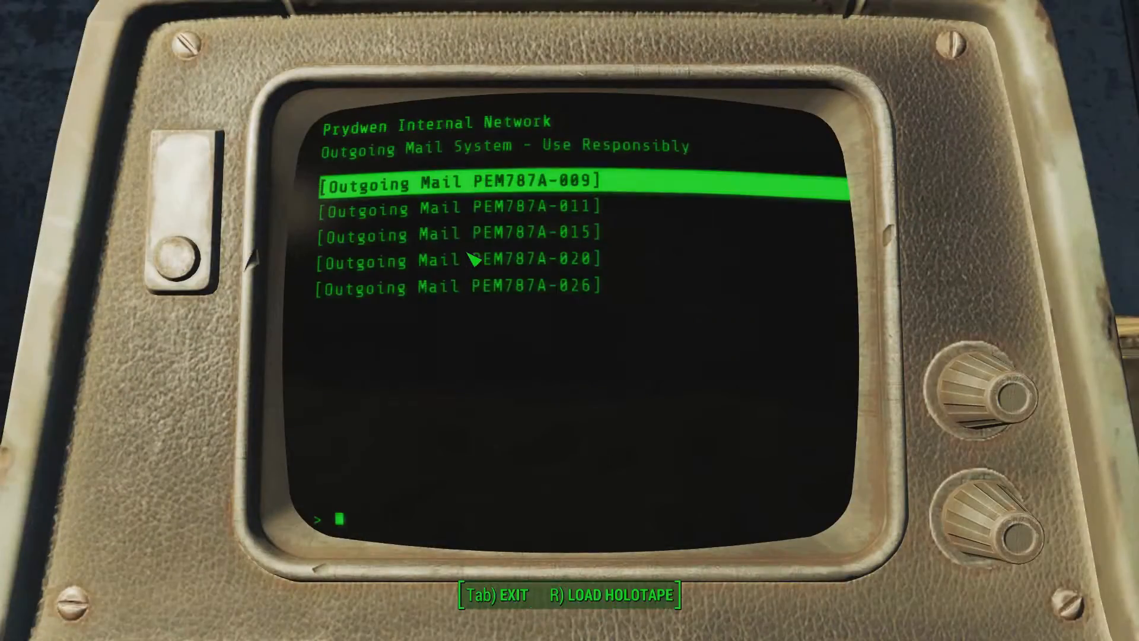
pyautogui.press('r')
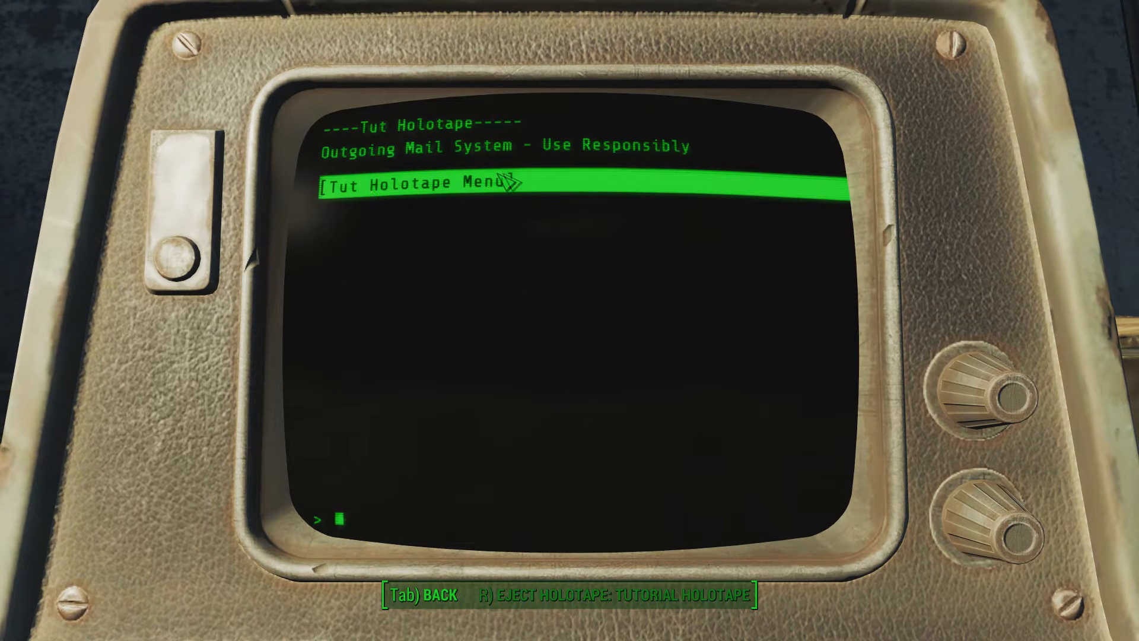
pyautogui.moveTo(483, 191)
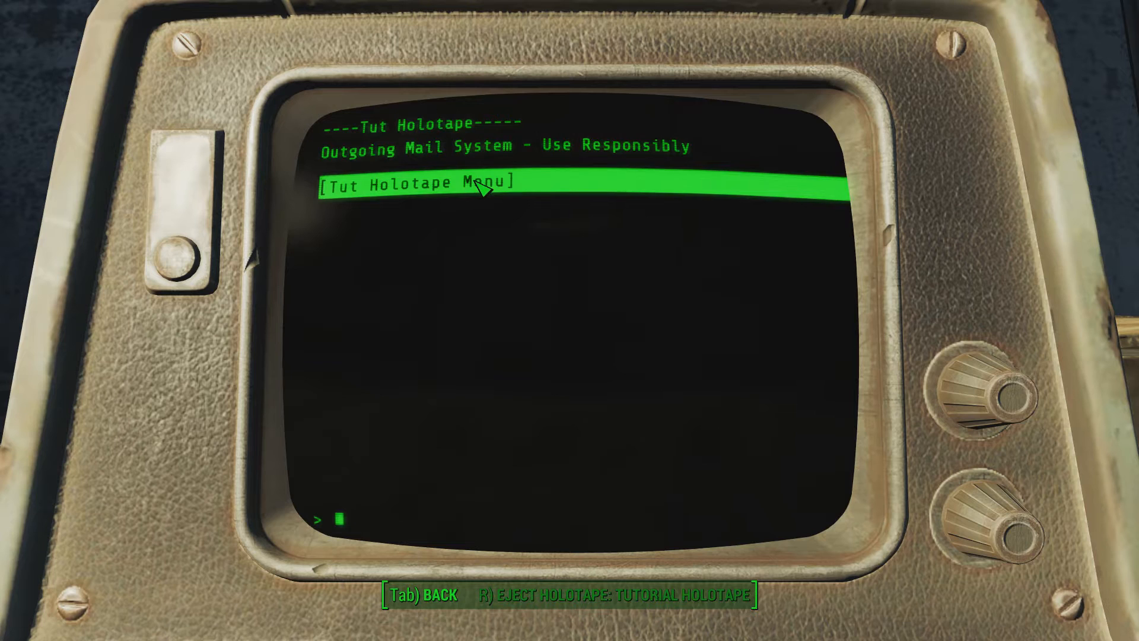
pyautogui.click(417, 183)
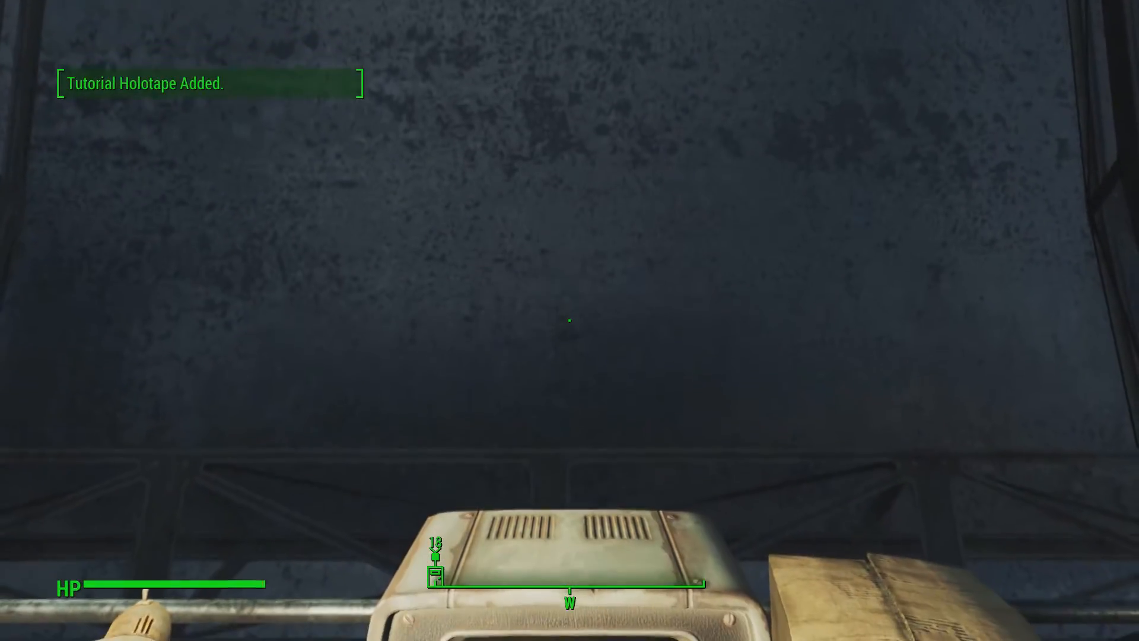
# Open the Pip-Boy and scroll the MISC items down to Tutorial Holotape
pyautogui.press('tab')
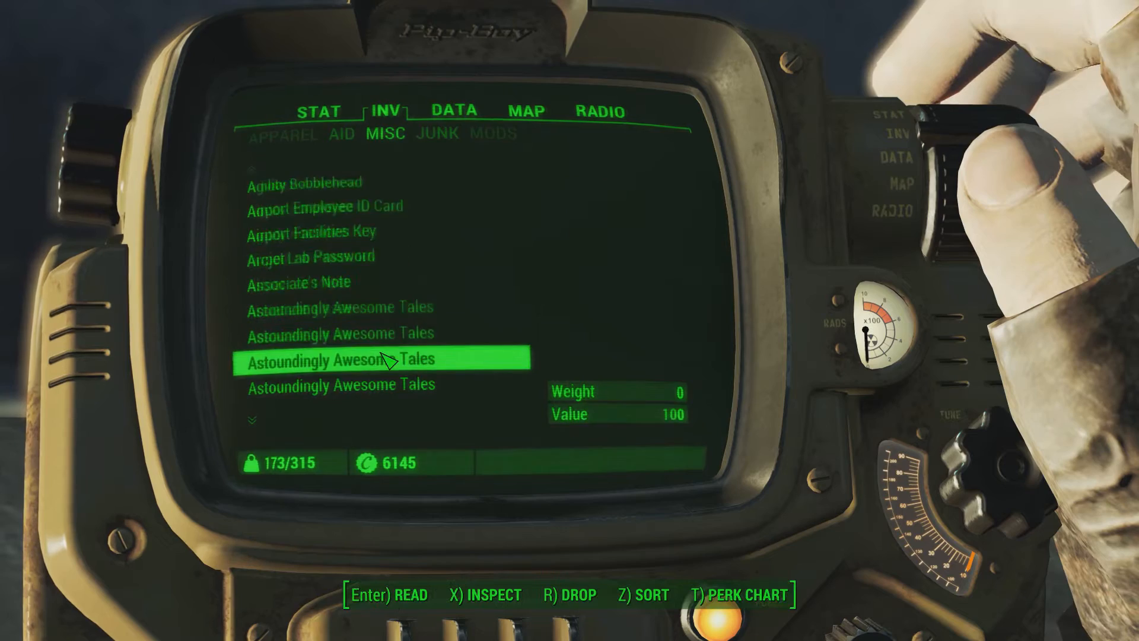
pyautogui.scroll(-3)
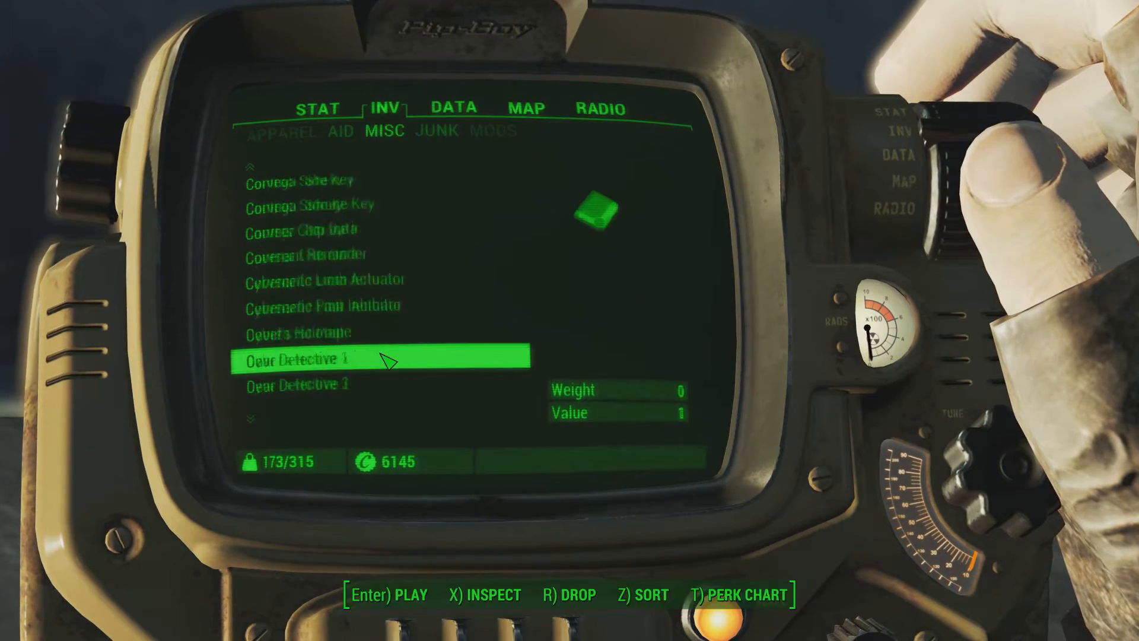
pyautogui.scroll(-3)
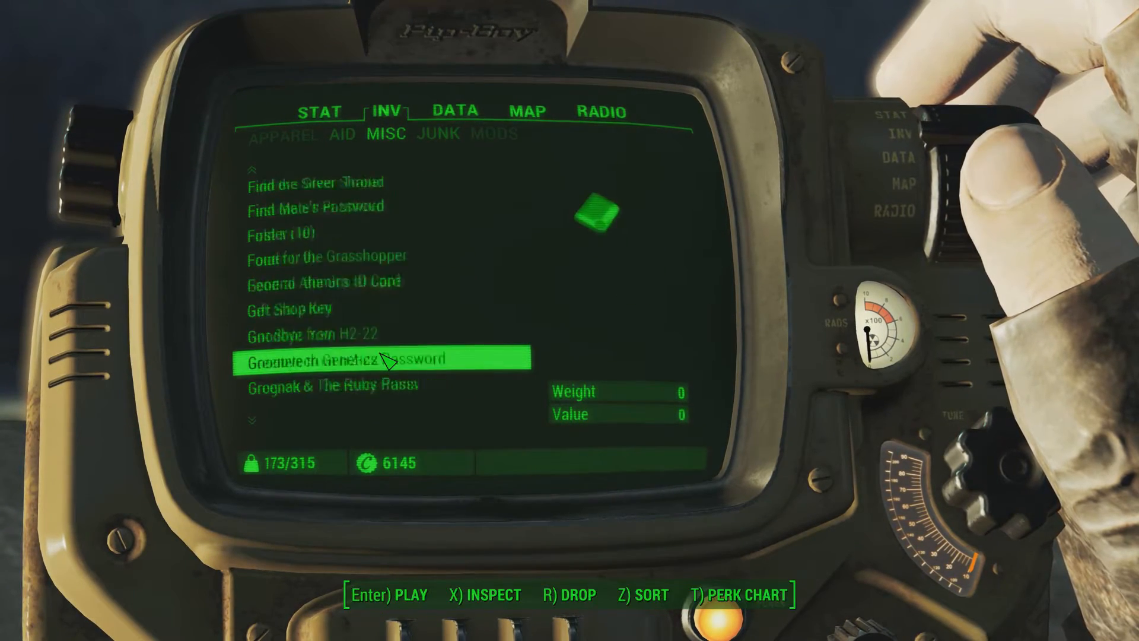
pyautogui.scroll(-3)
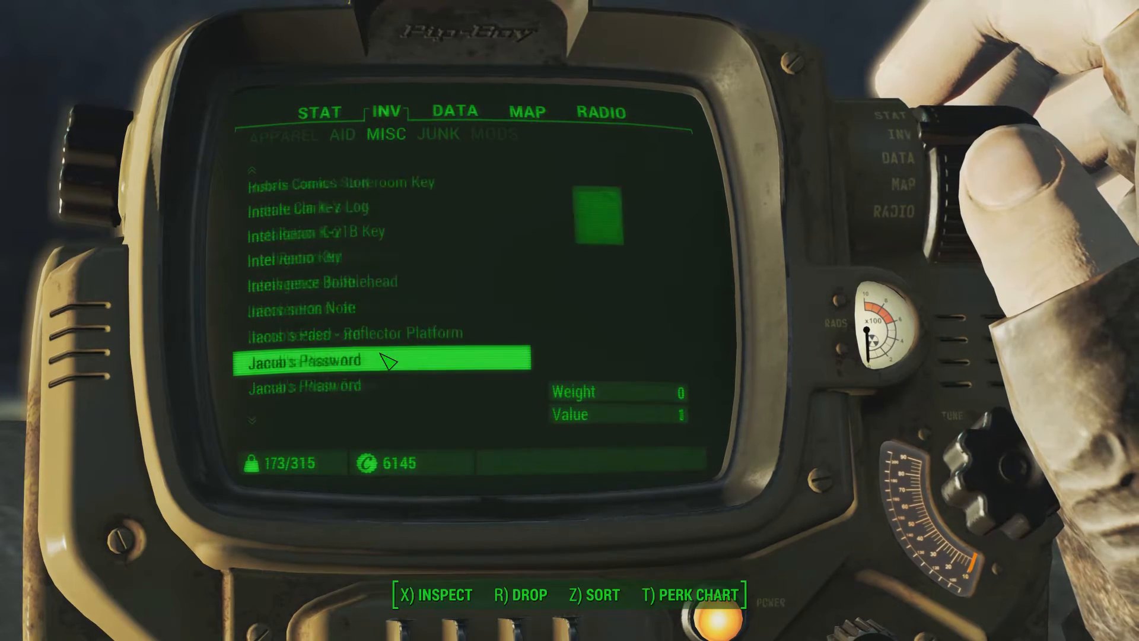
pyautogui.scroll(-3)
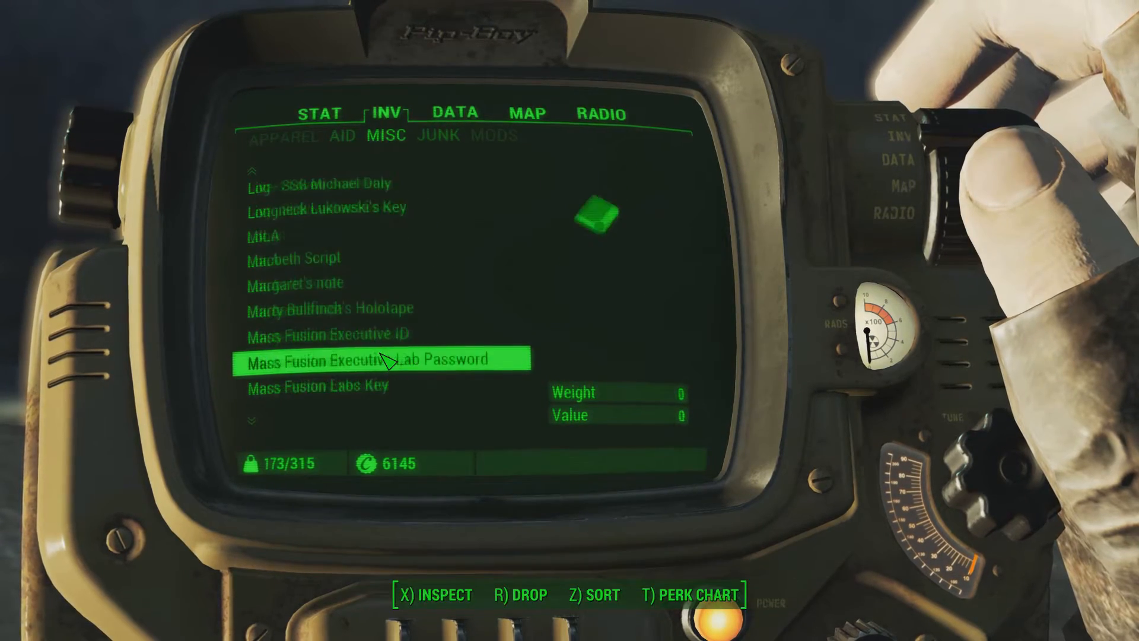
pyautogui.scroll(-3)
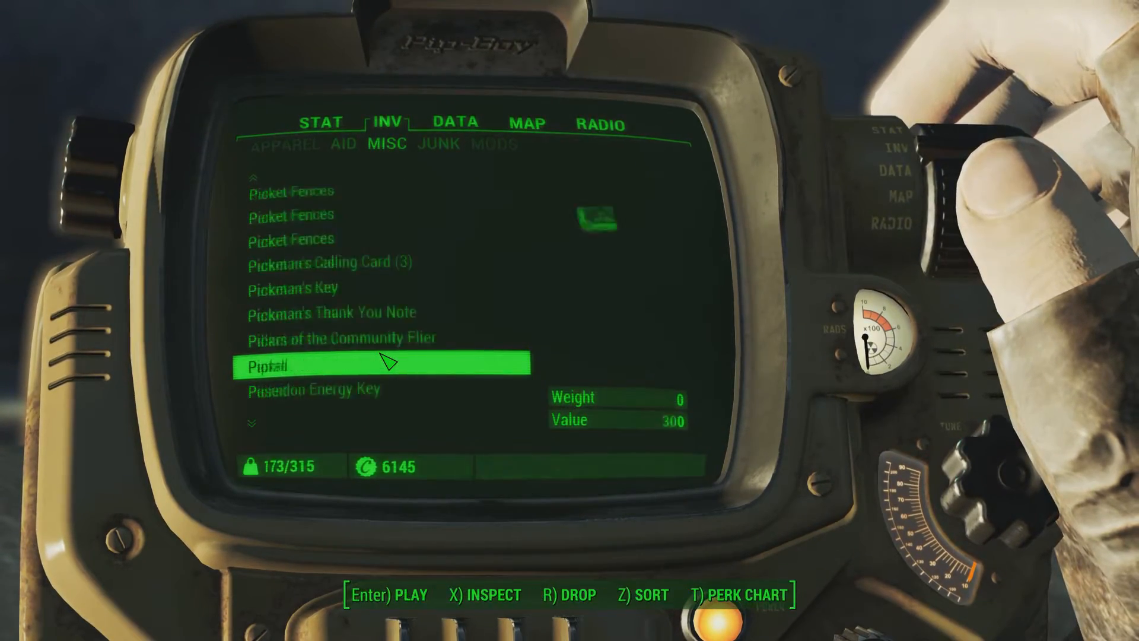
pyautogui.scroll(-3)
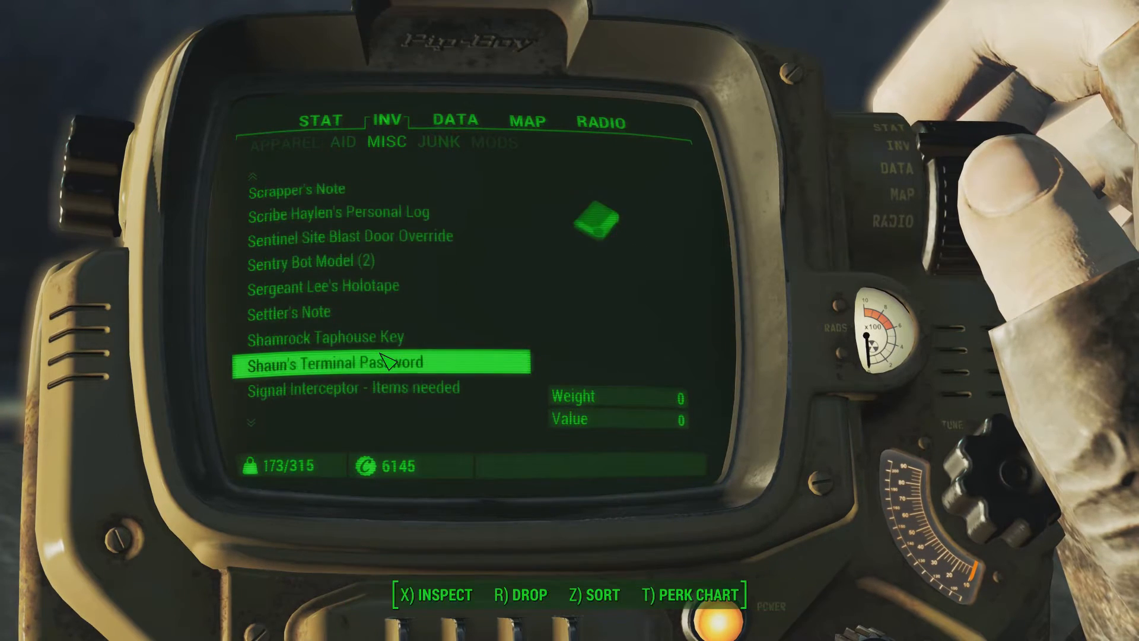
pyautogui.scroll(-3)
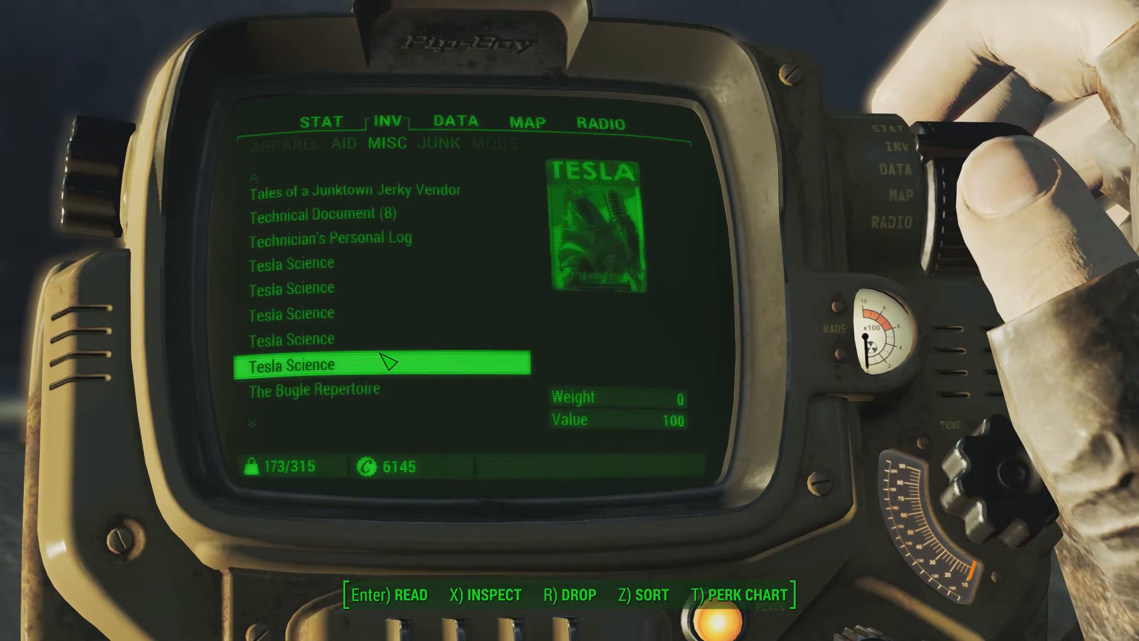
pyautogui.scroll(-3)
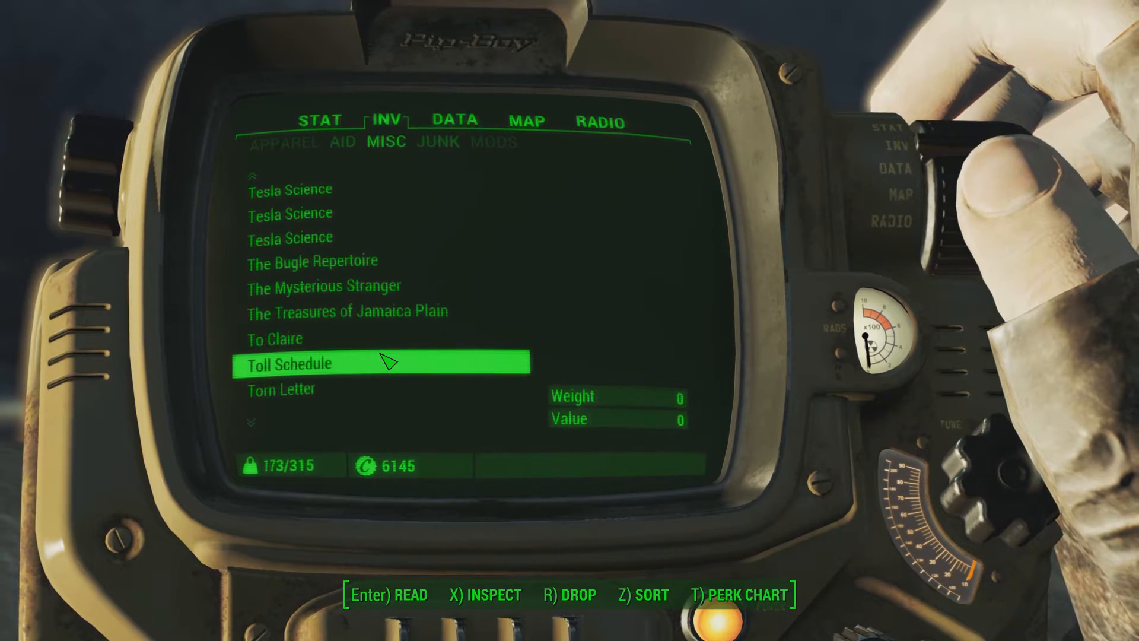
pyautogui.scroll(-3)
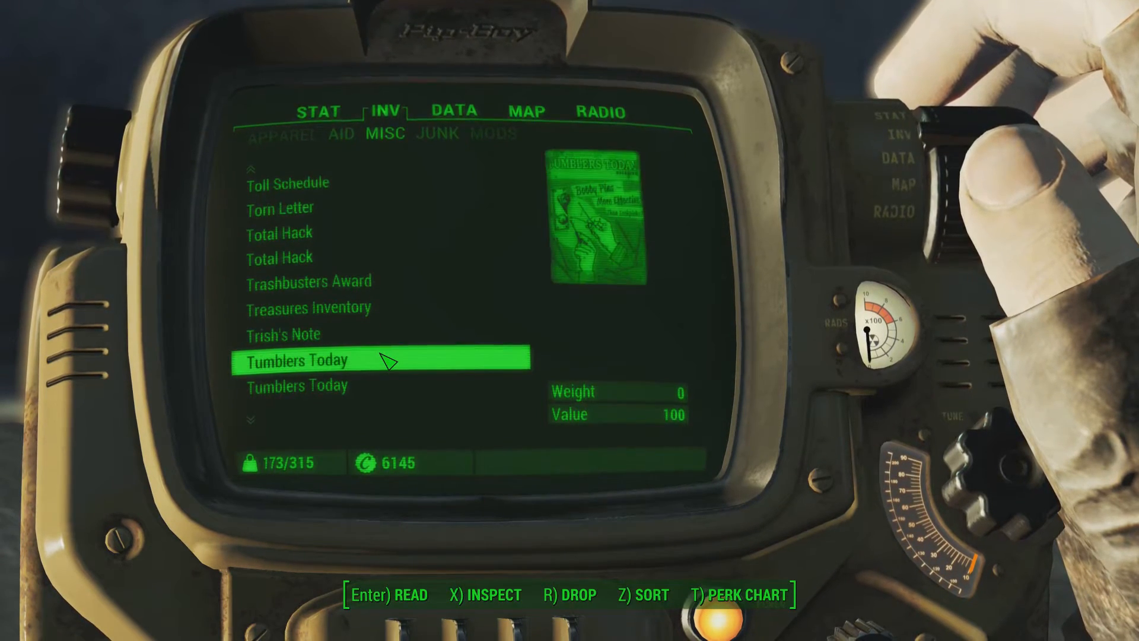
pyautogui.scroll(-3)
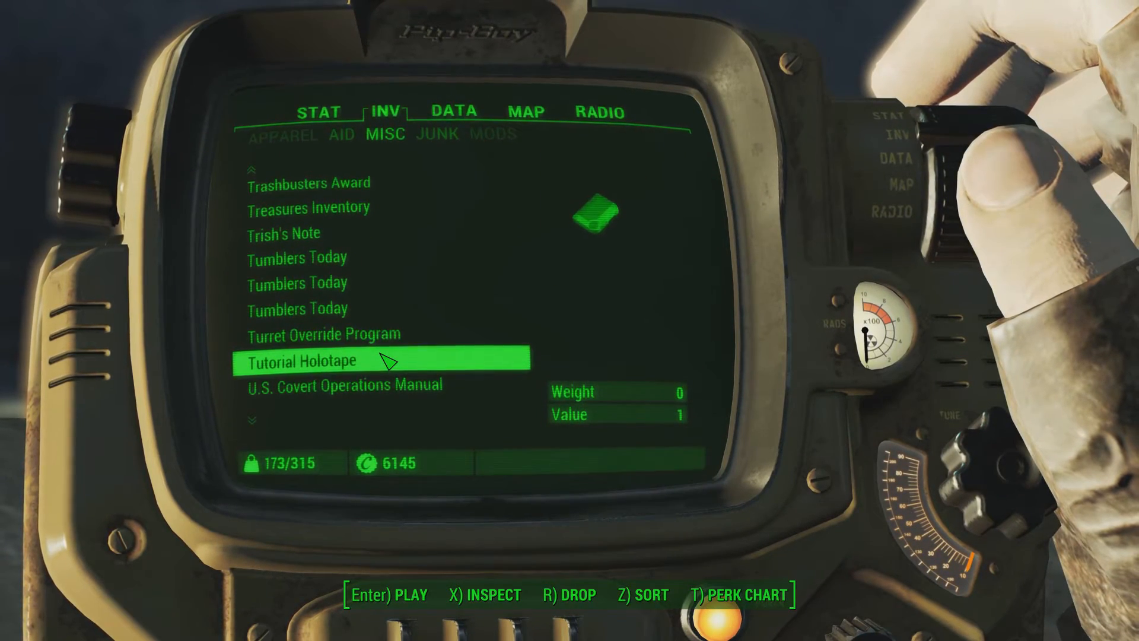